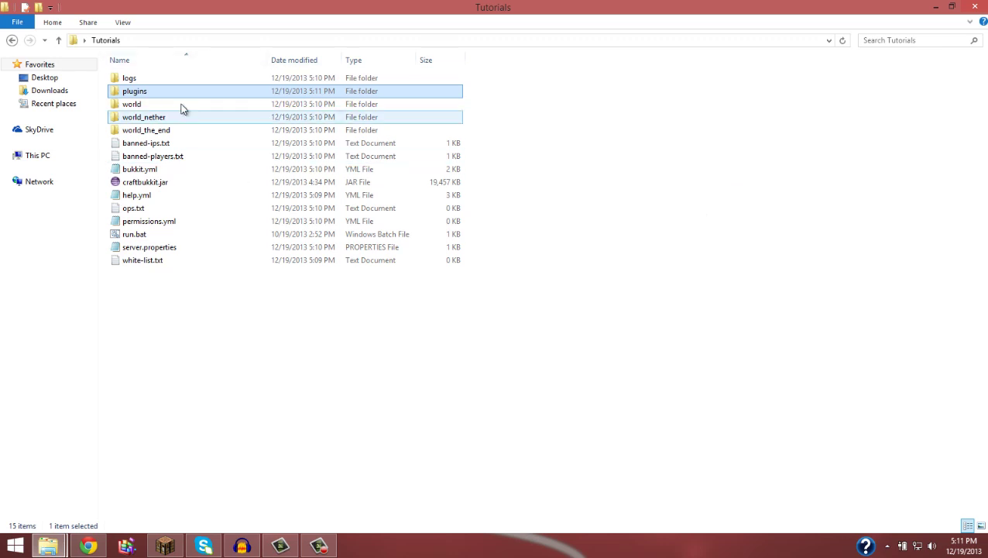
Step: Launch the Bukkit server by running run.bat from the Tutorials folder
double_click(134, 90)
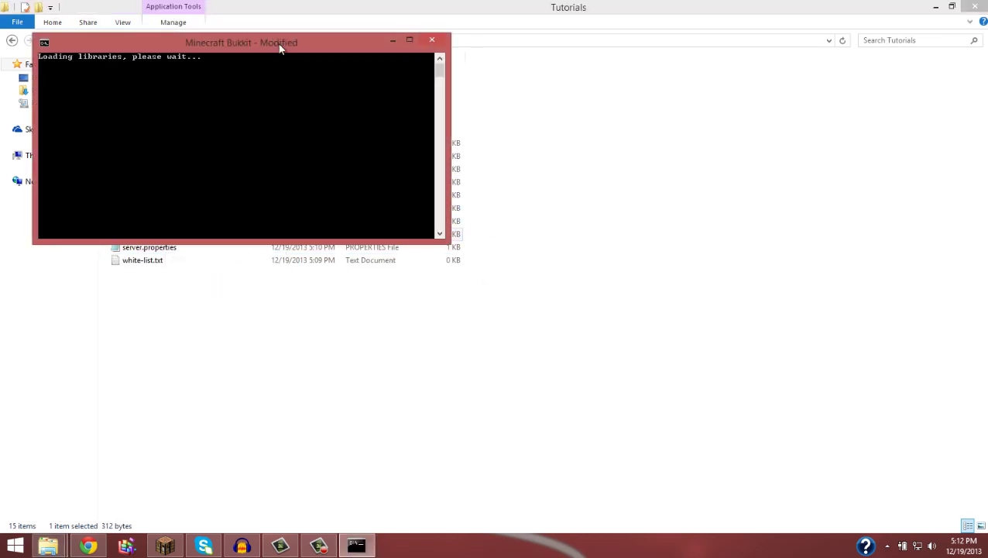
mouse_move(333, 56)
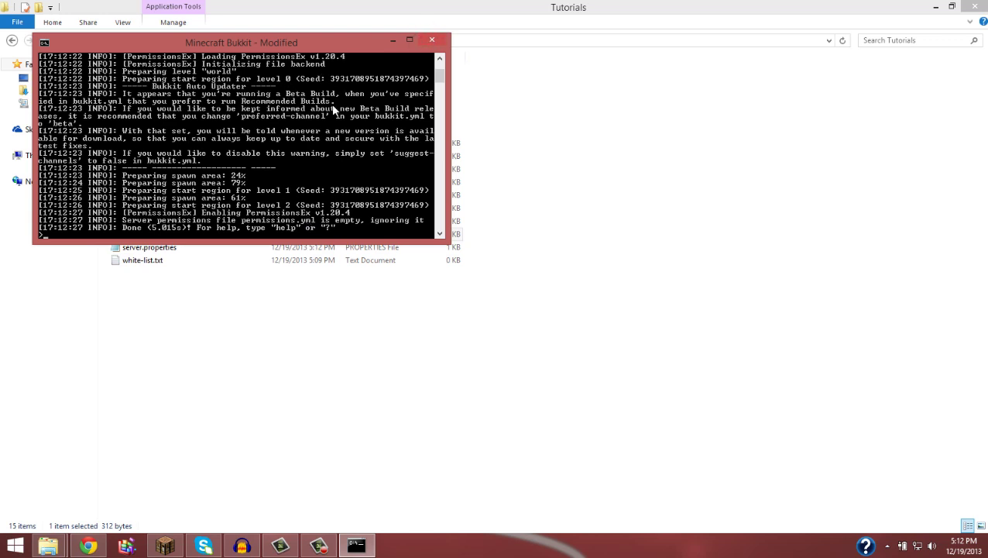
Step: Stop the loaded server with the stop command and close its console window
type("stop")
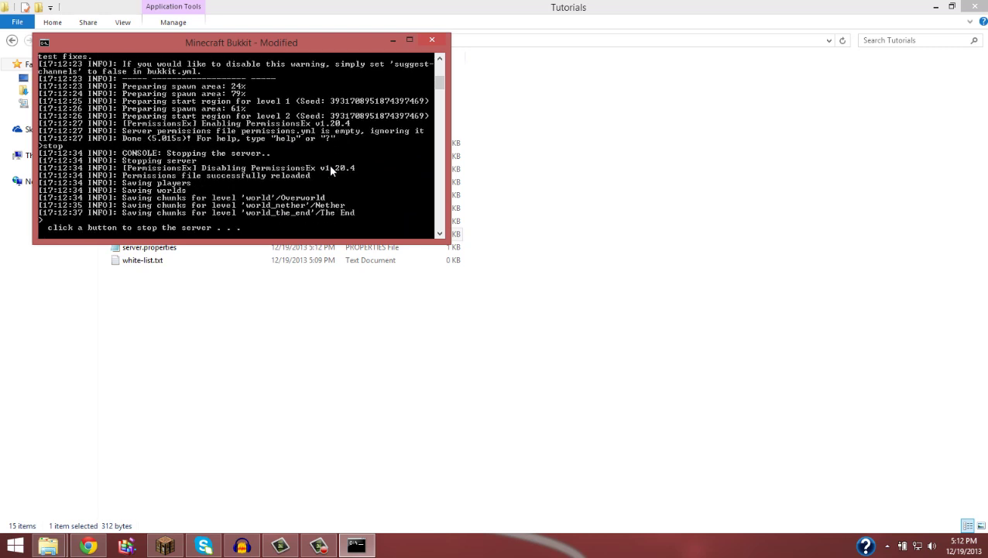
left_click(450, 40)
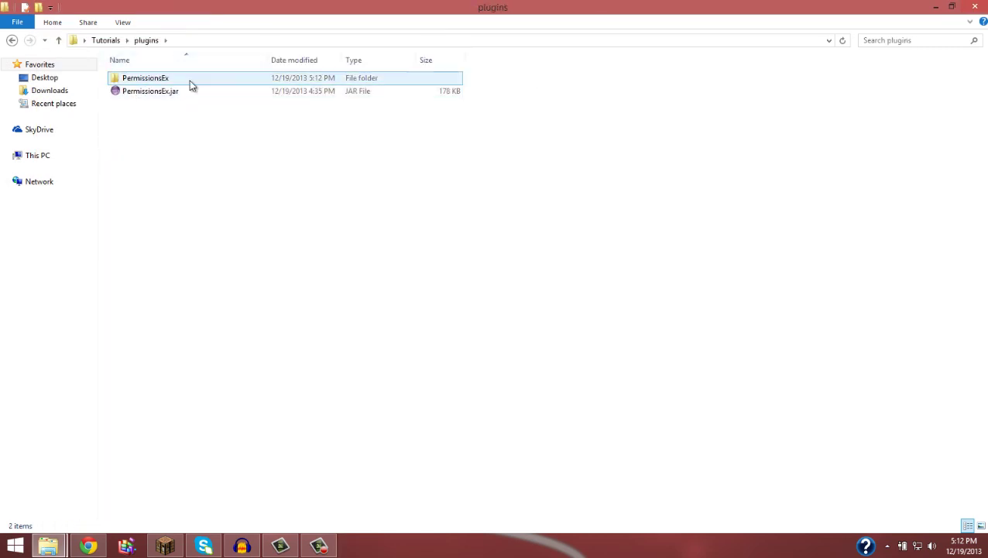
Step: Open the PermissionsEx folder, review config.yml in Notepad++, then close it
left_click(153, 77)
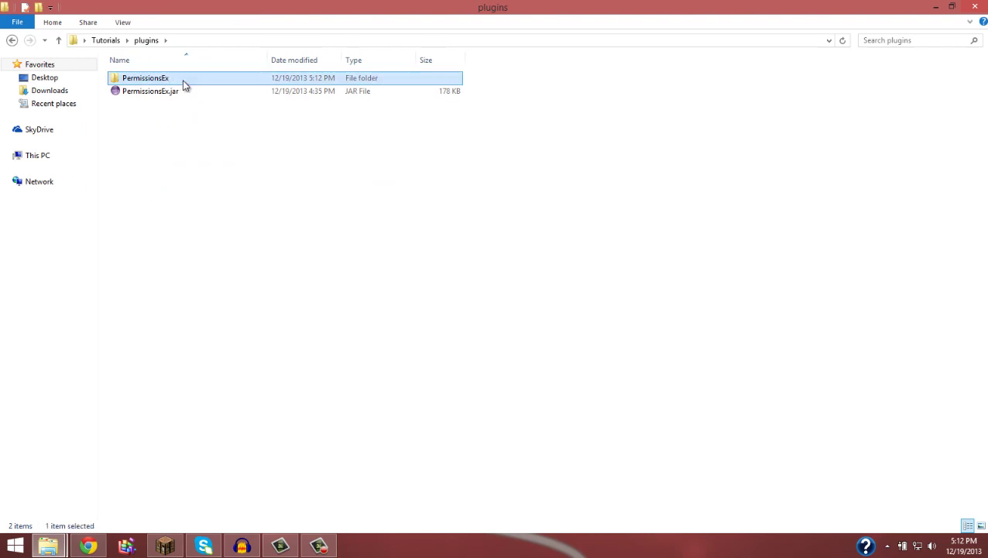
double_click(157, 78)
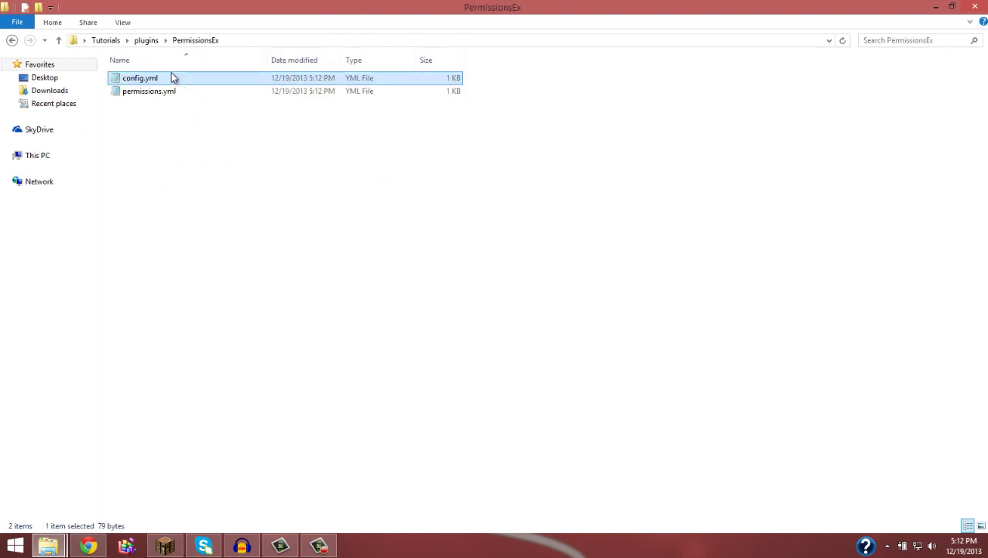
right_click(140, 77)
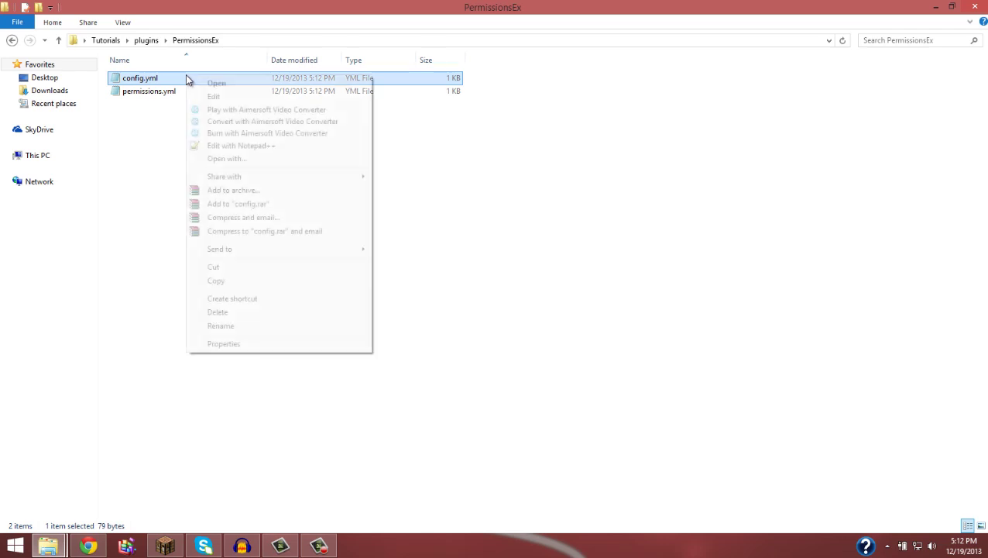
mouse_move(225, 147)
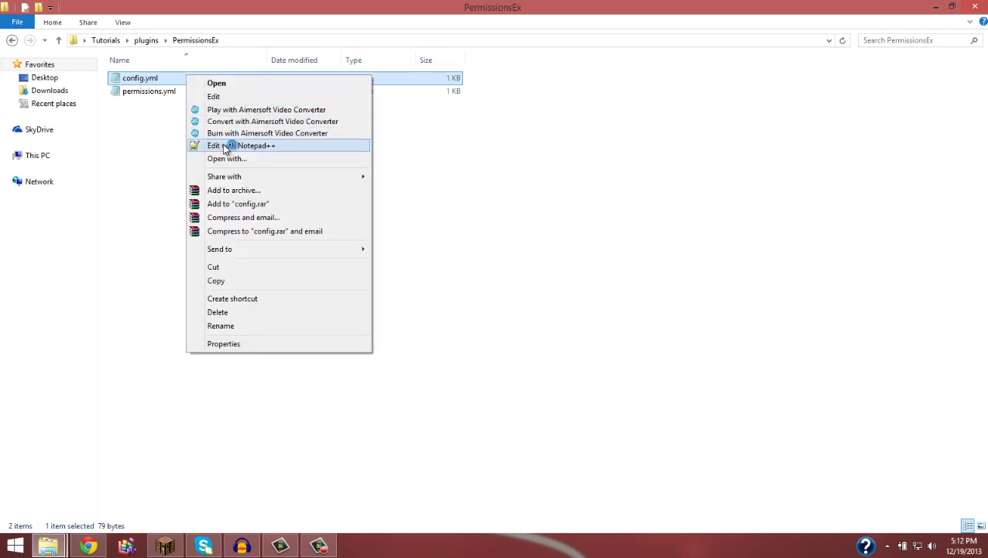
left_click(241, 145)
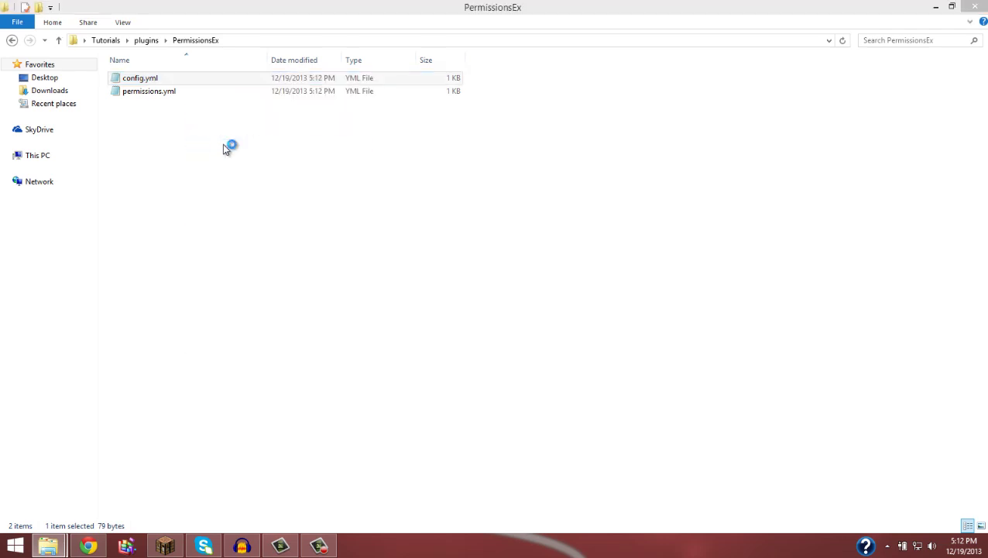
double_click(143, 78)
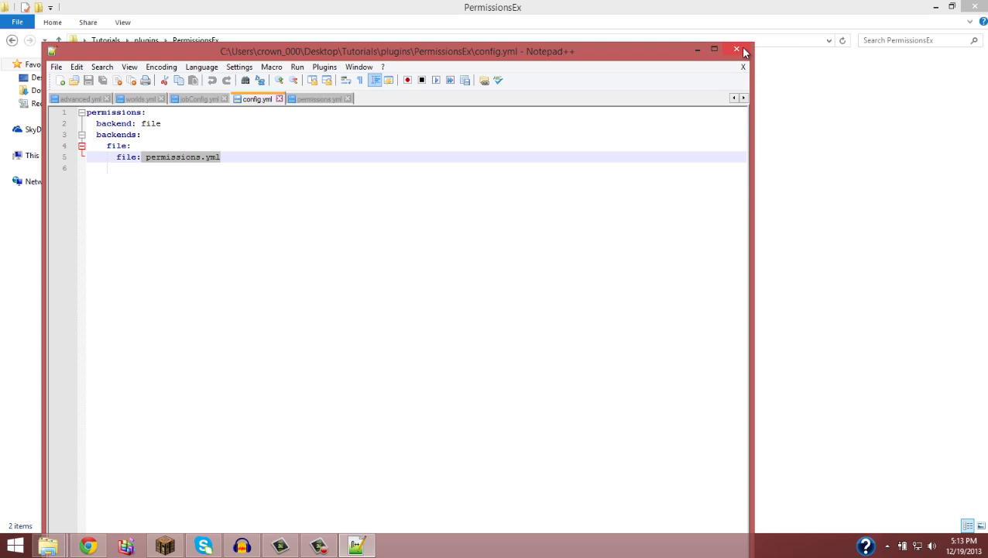
left_click(735, 48)
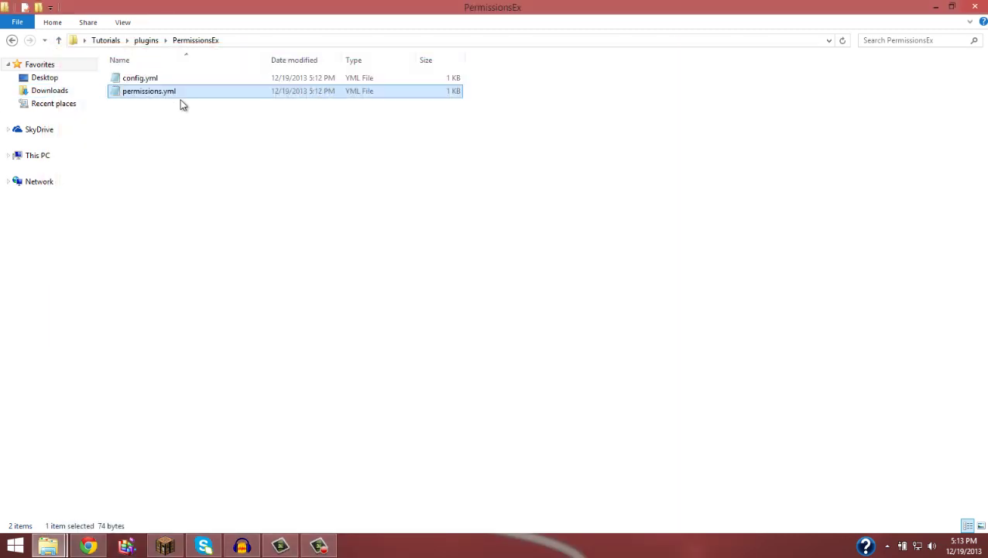
Step: Open permissions.yml in Notepad++ and select the 'default' group name on line 2
right_click(149, 90)
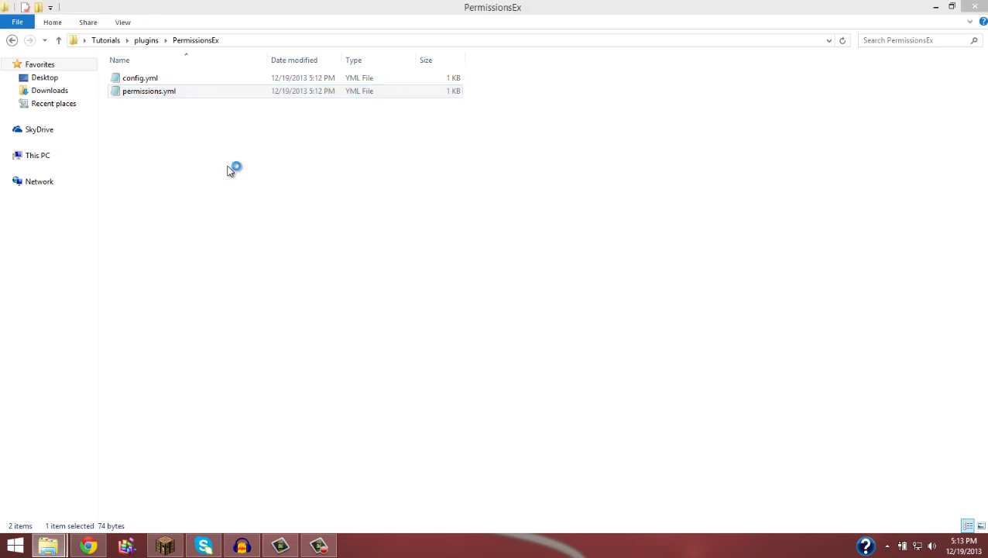
double_click(148, 91)
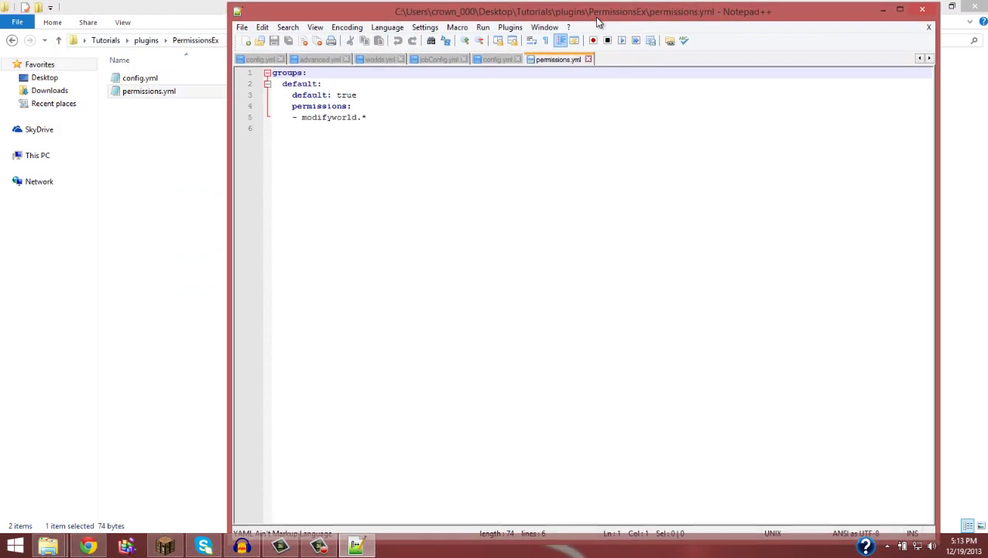
mouse_move(418, 194)
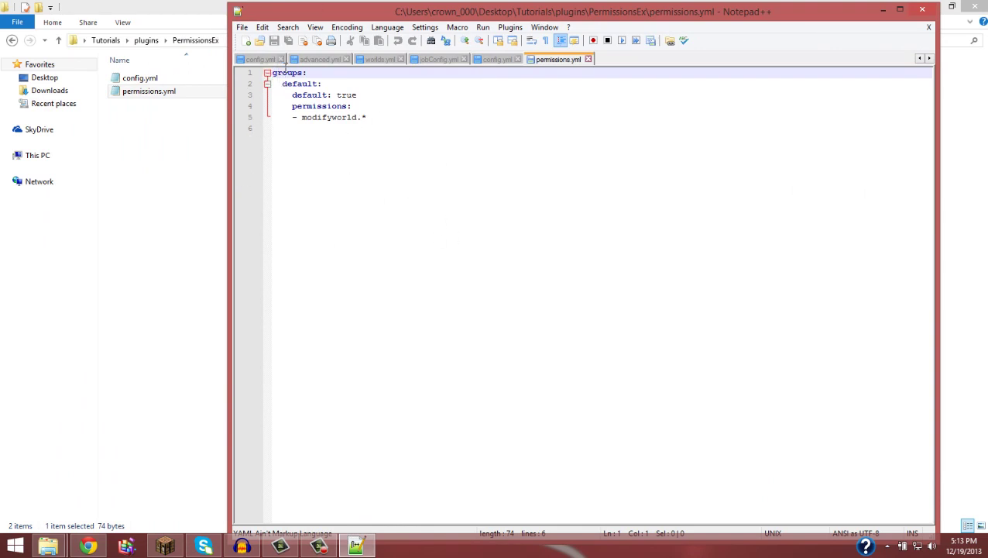
double_click(290, 72)
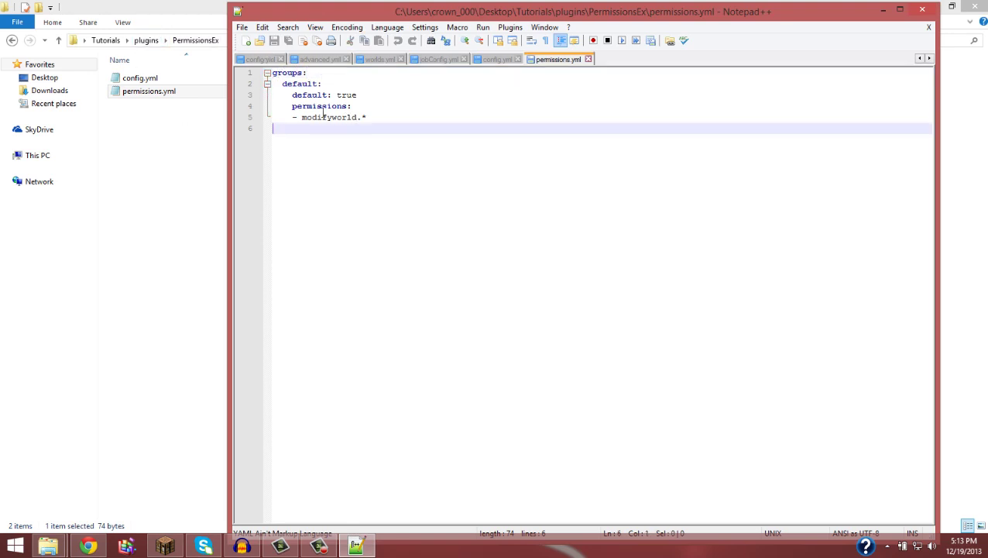
left_click(288, 84)
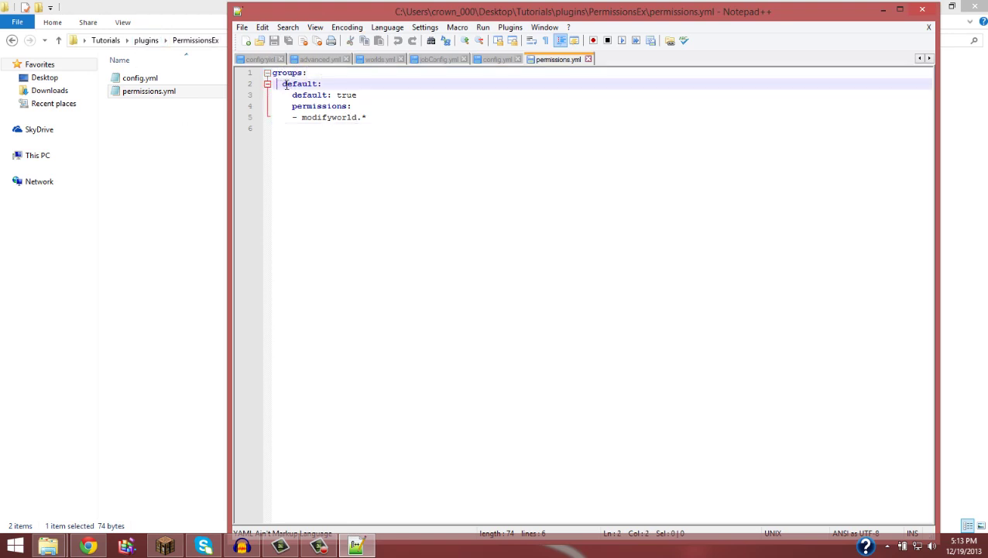
double_click(305, 84)
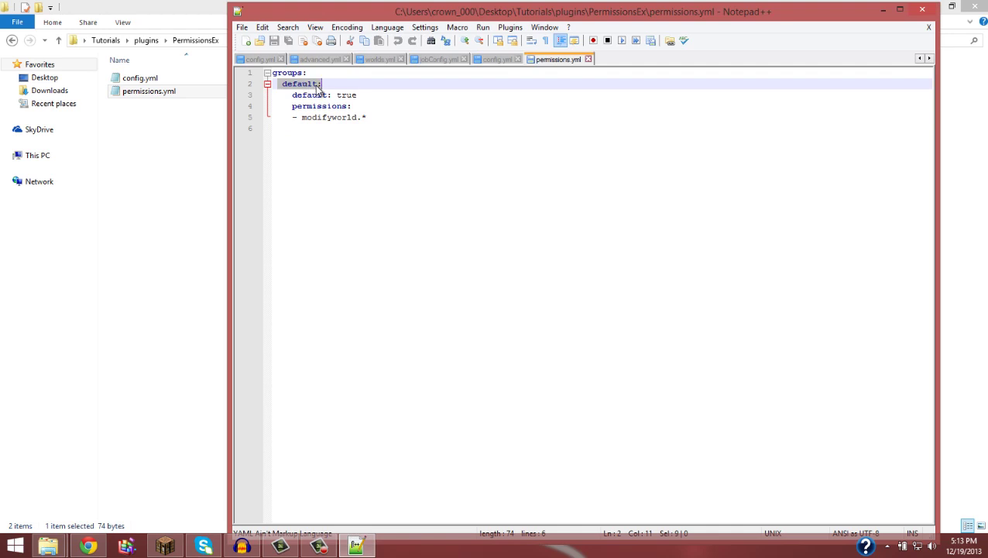
left_click(427, 140)
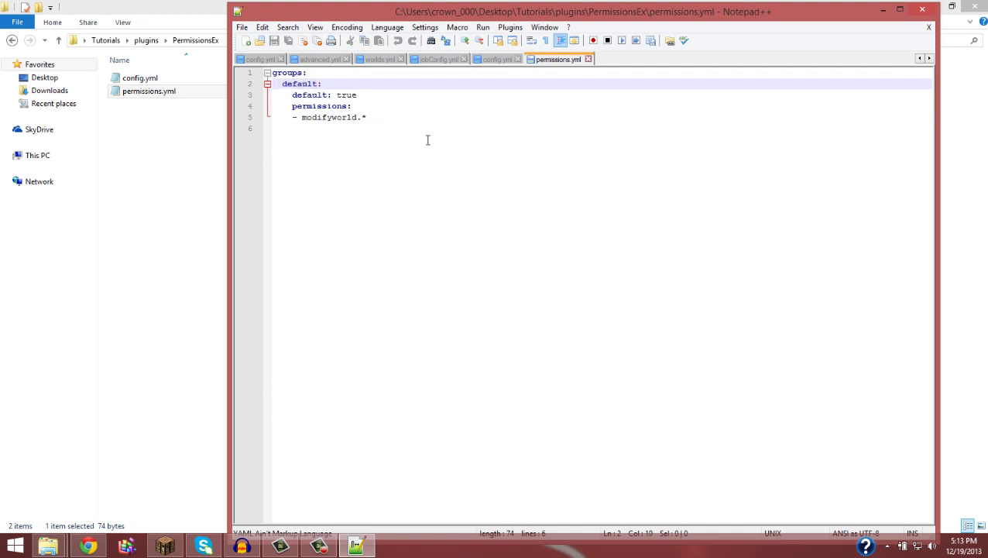
Step: Type 'Beginner' in place of the 'default' group name
type("Be:")
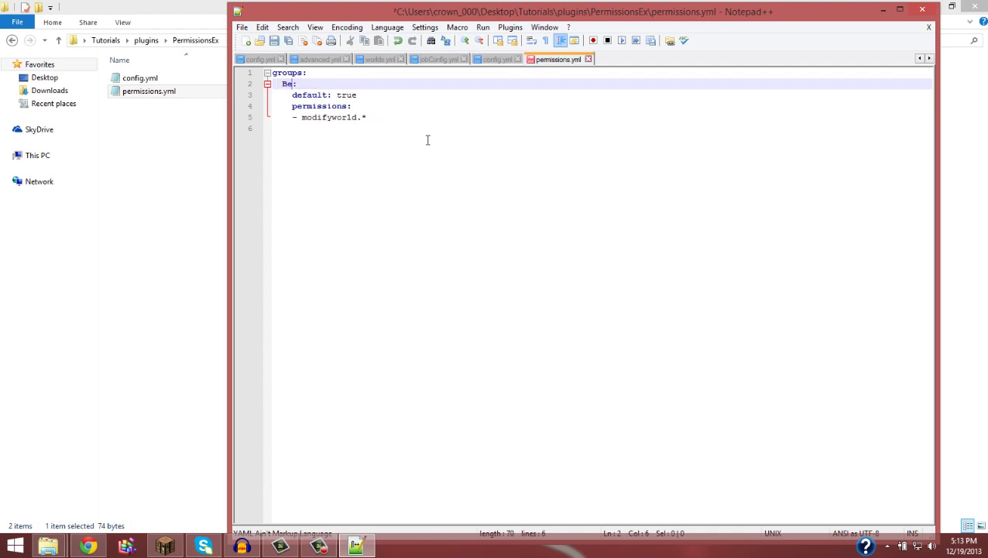
type("ginner")
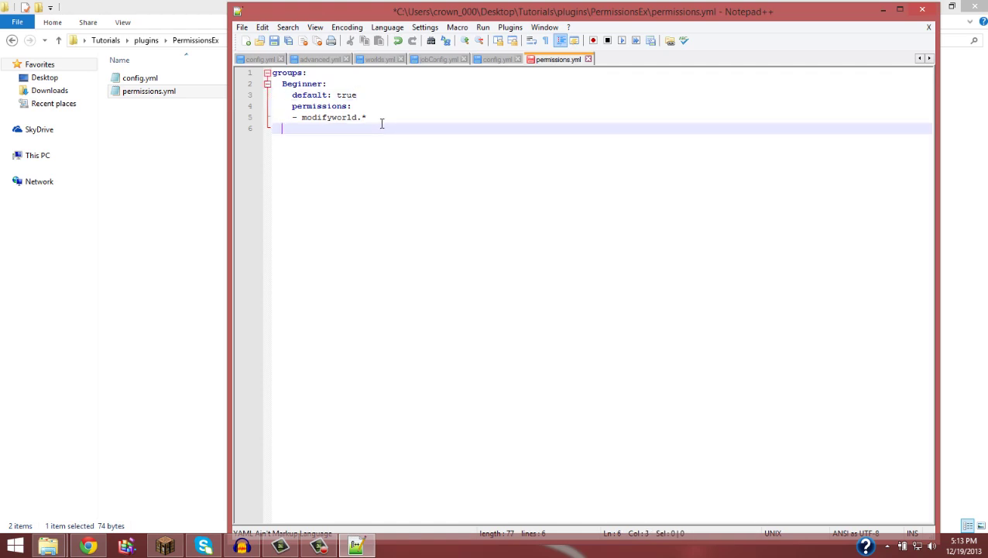
key("Backspace")
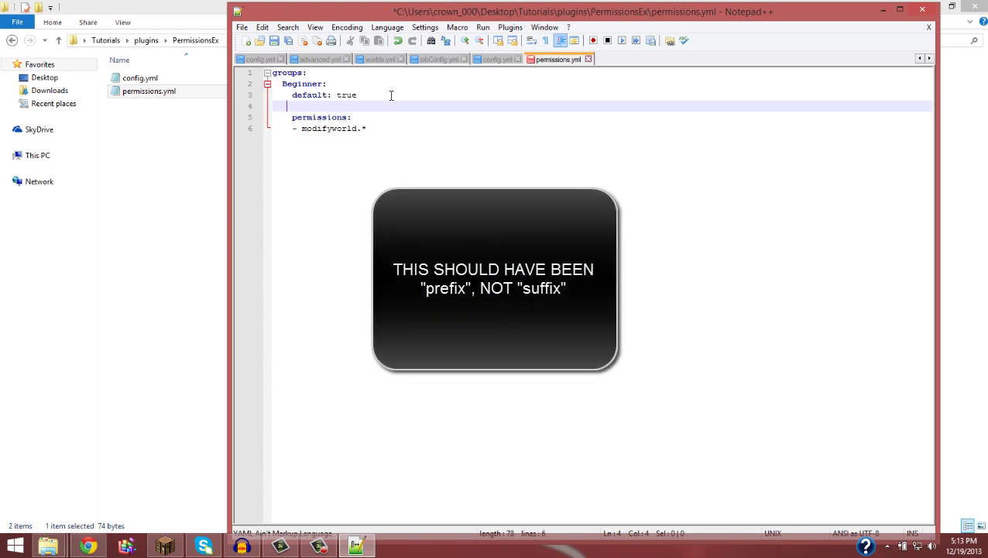
Step: Add a suffix line reading '&f[Beginner]&a' to the Beginner group
type("sfu")
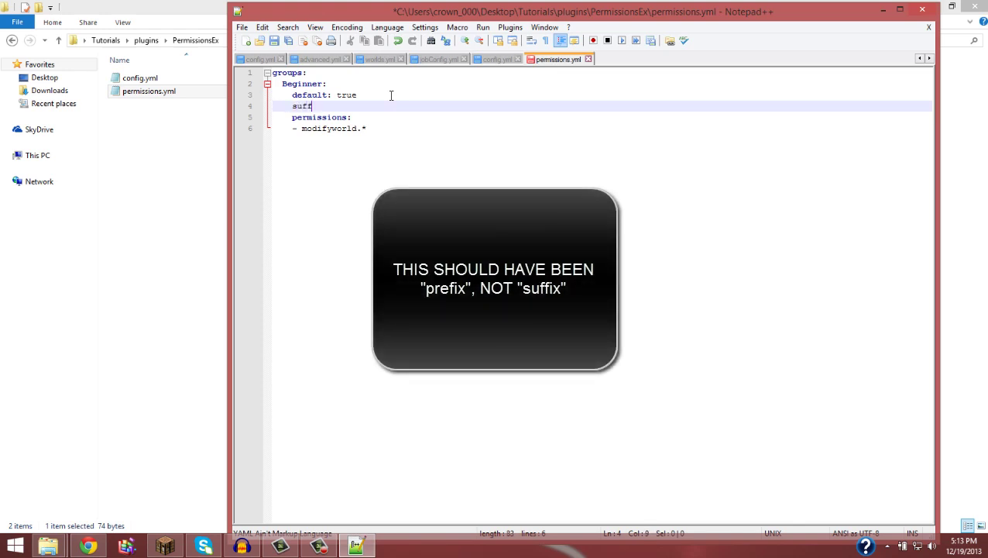
type("fix:")
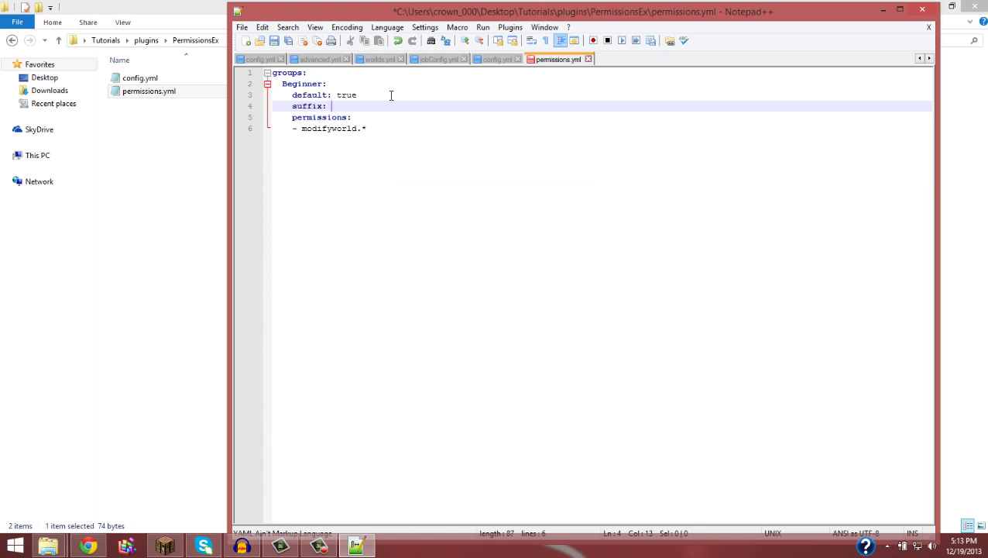
type("''")
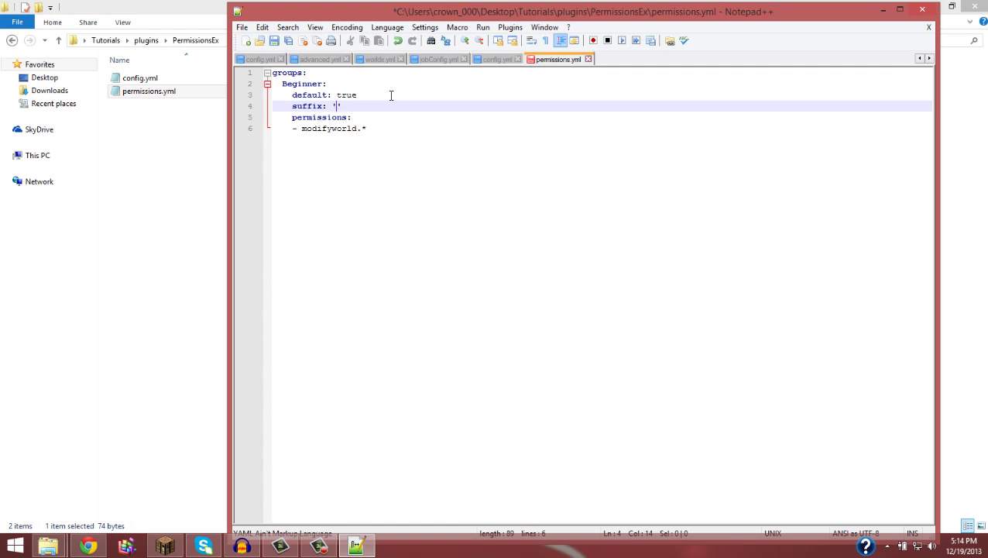
type("&1")
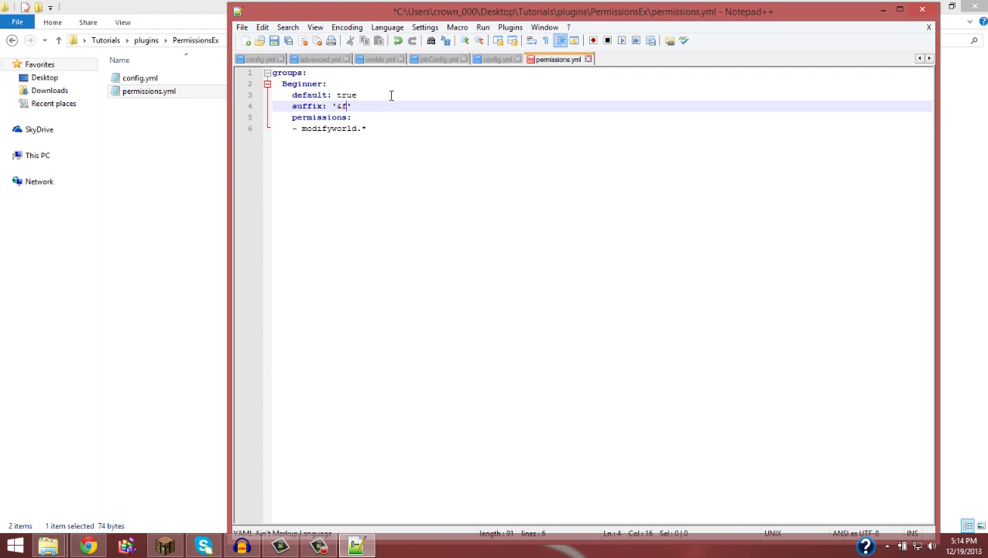
type("f")
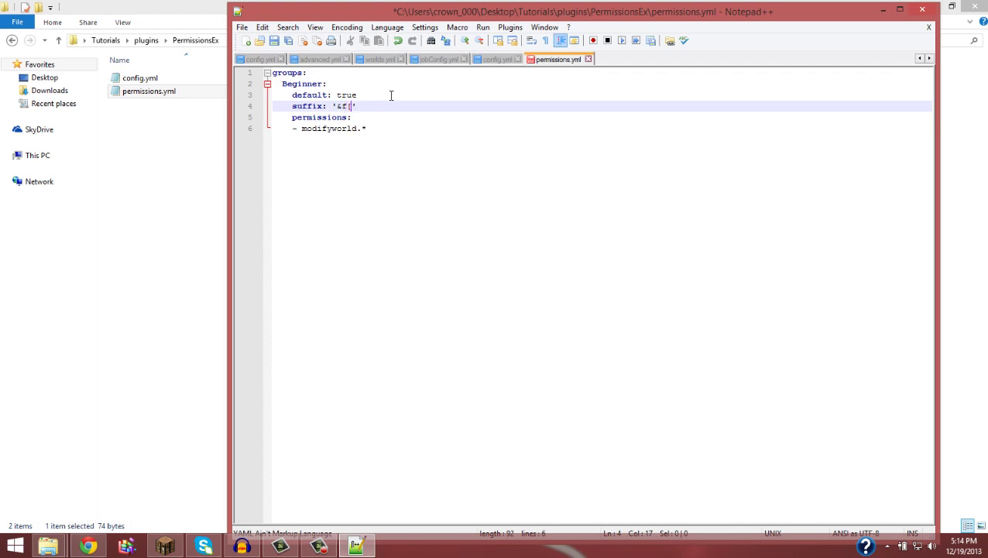
type("[")
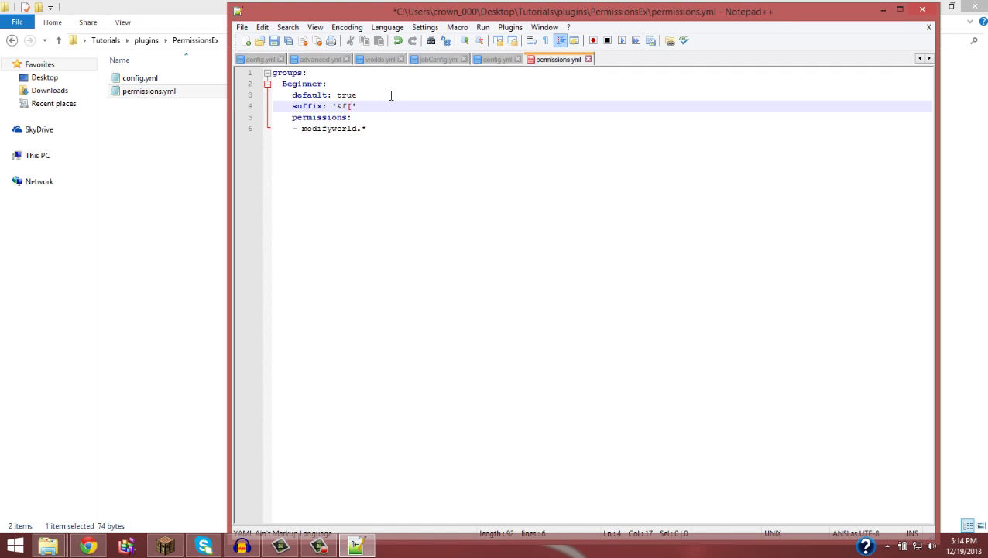
type("Beginner")
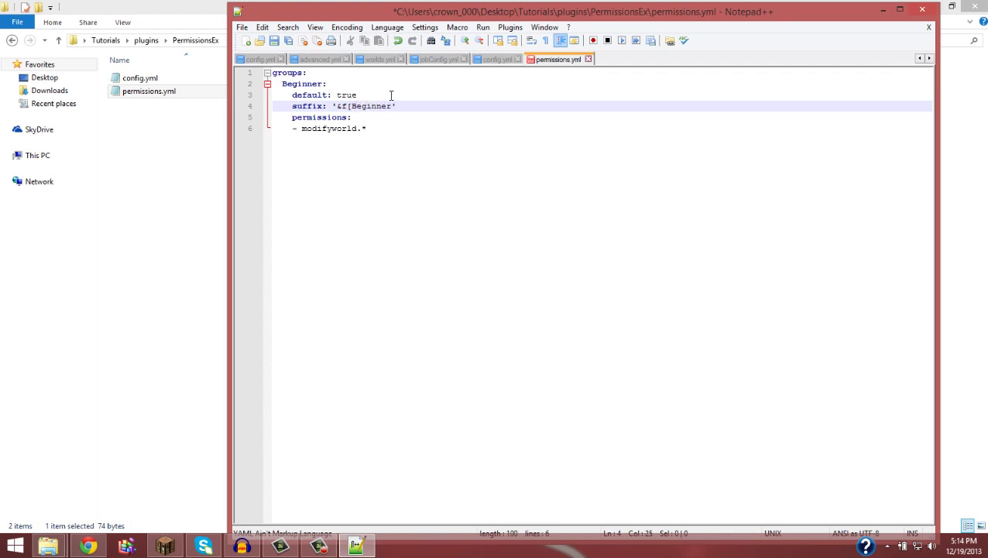
type("]")
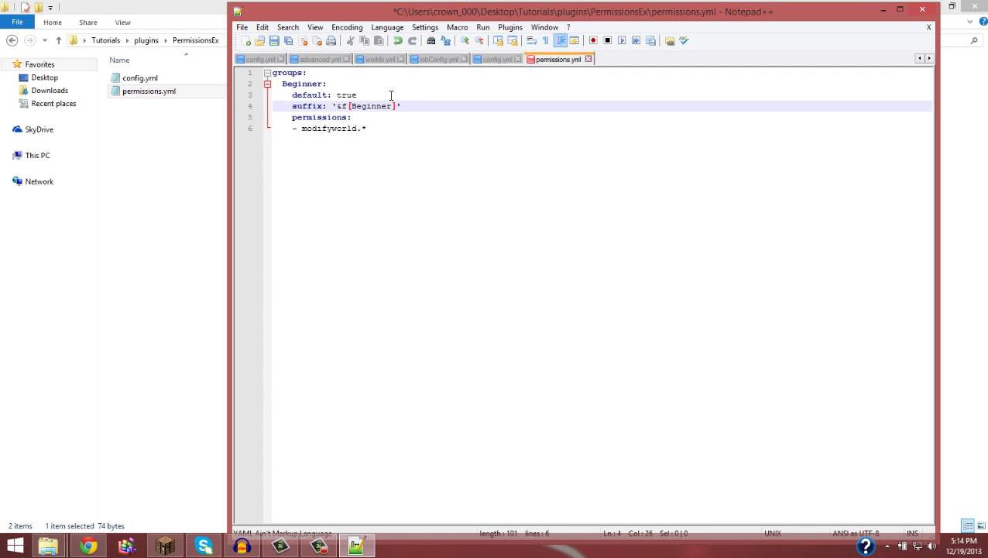
type("&f")
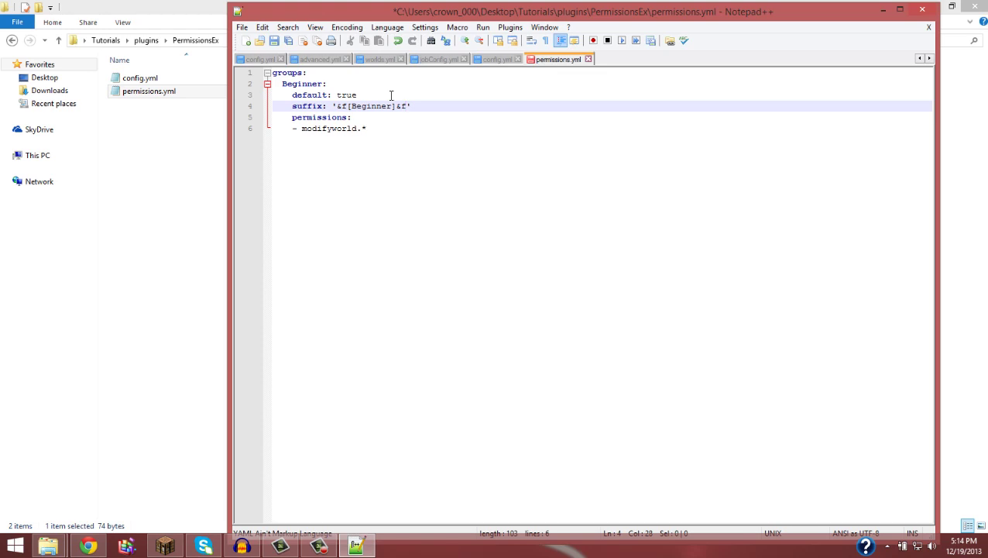
type("a")
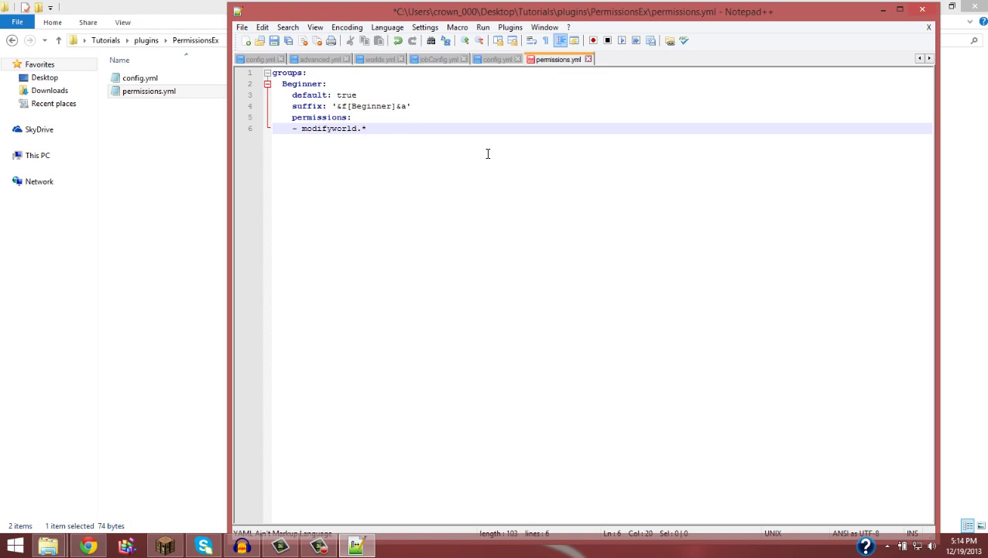
Step: Add '- essentials.spawn' on a new line below modifyworld.*
key("Enter")
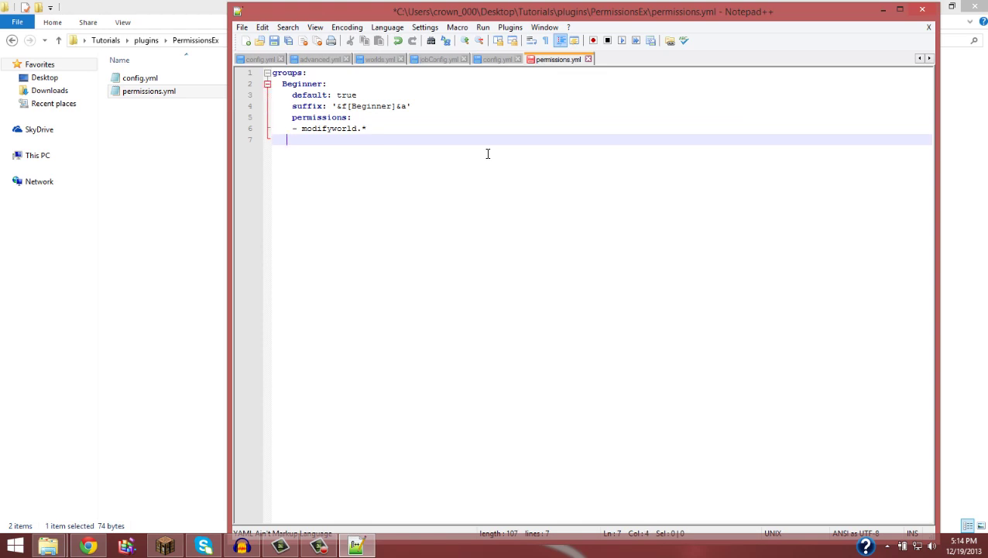
type("-")
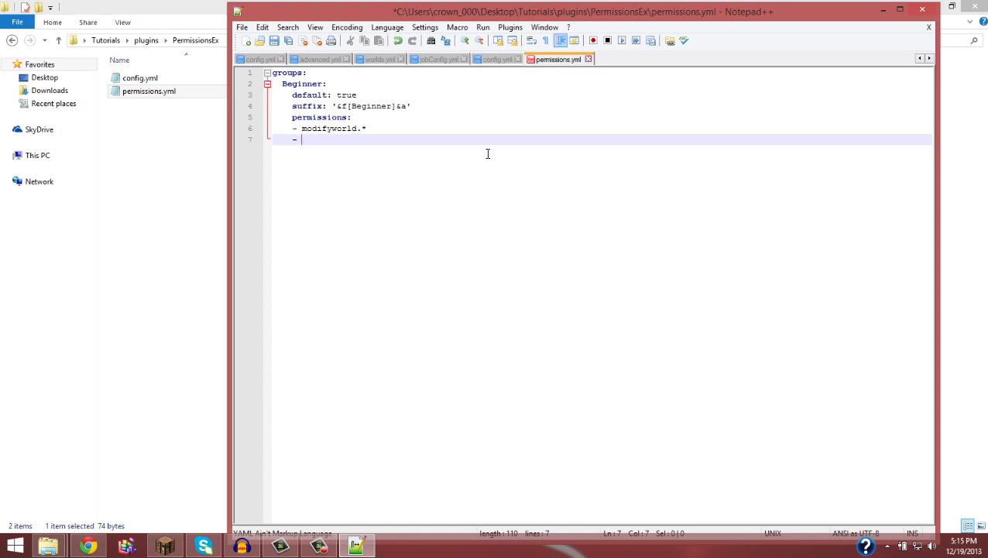
type("esse")
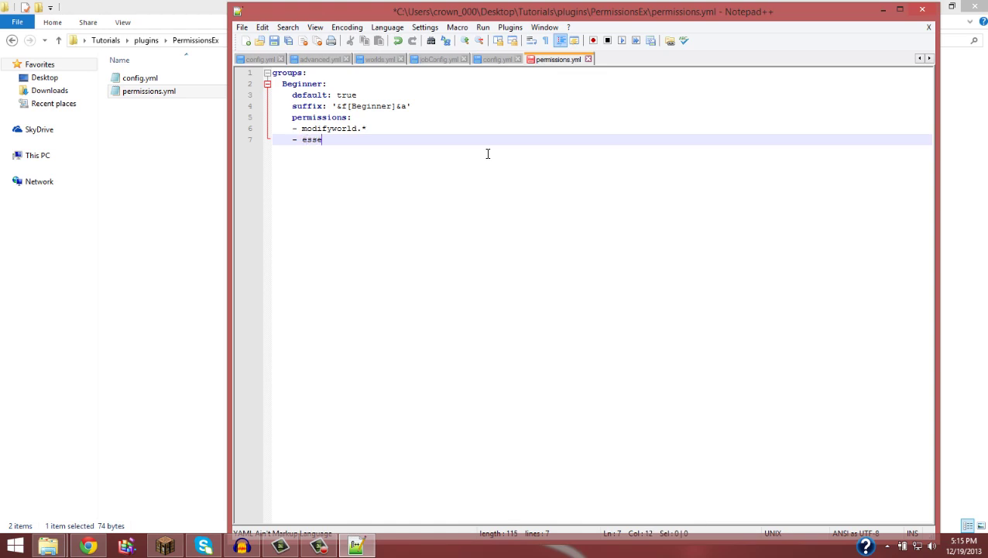
type("ntials")
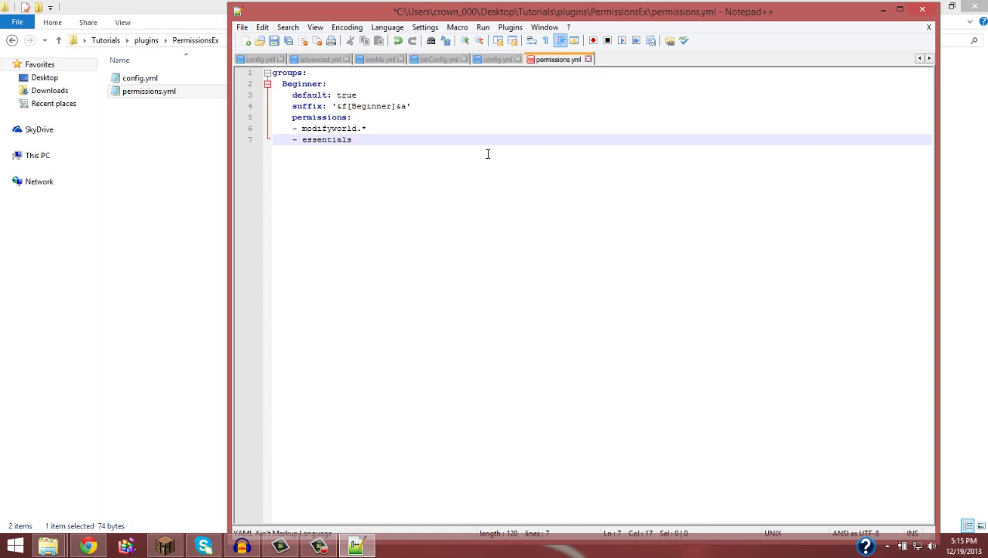
type(".spawn")
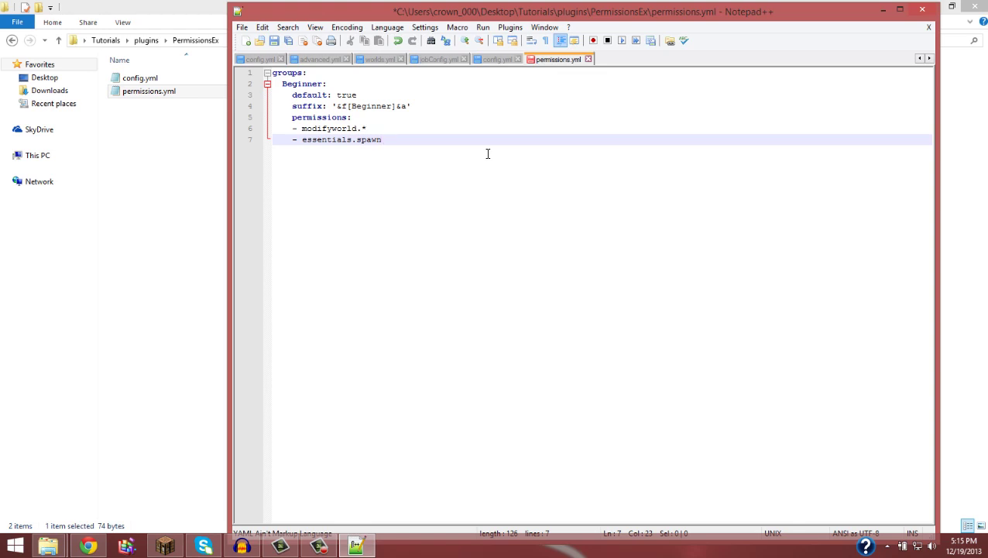
Step: Add '- essentials.warps' as the third Beginner permission
key("Enter")
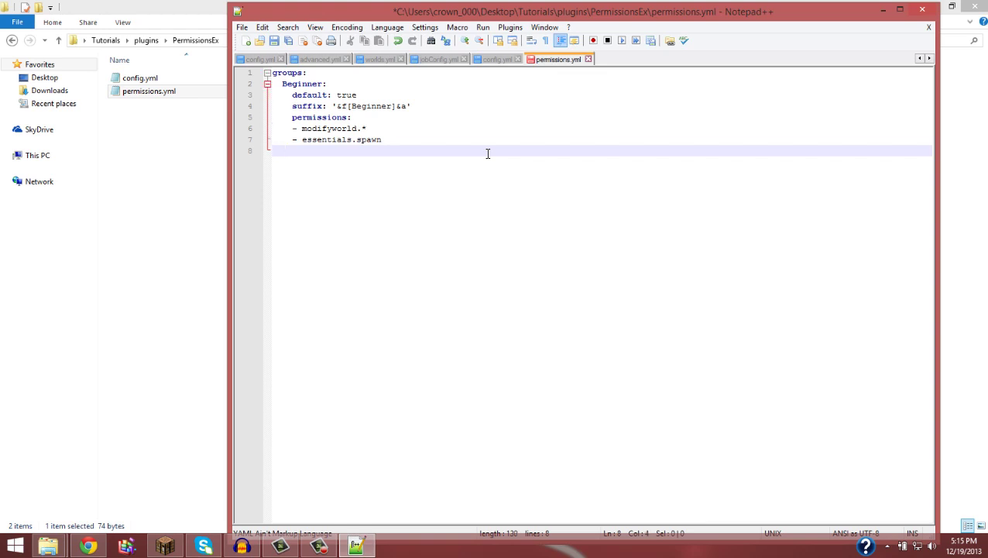
type("- e")
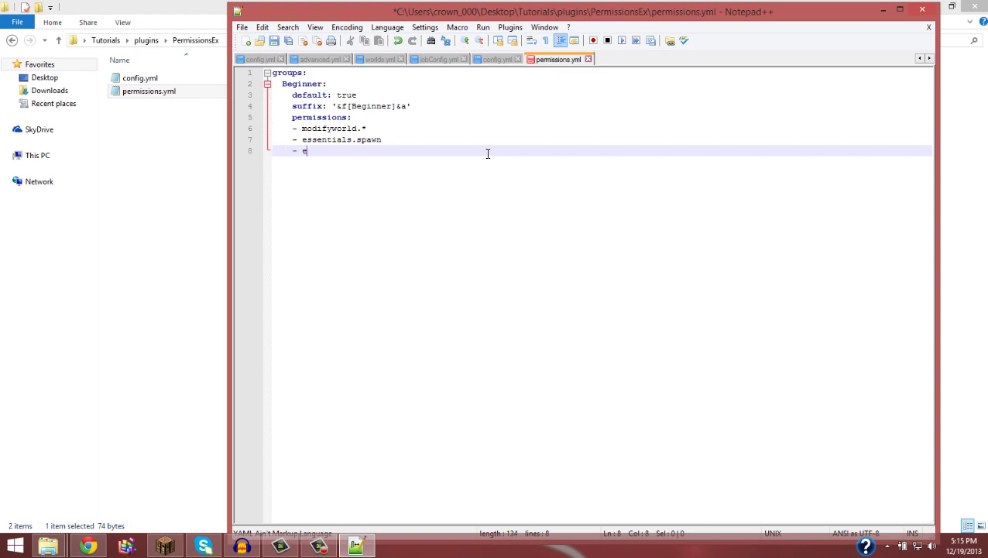
type("essentials.w")
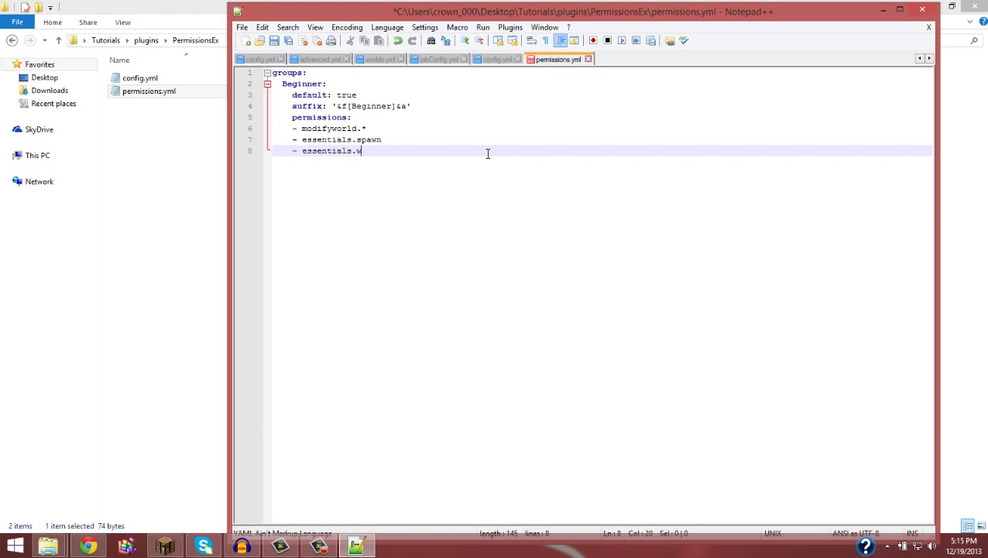
type("arps")
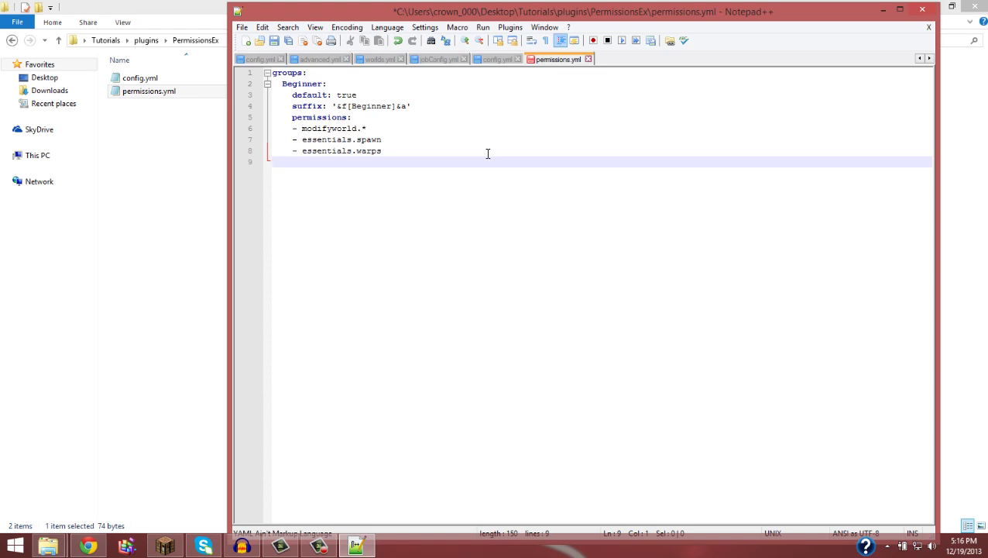
left_click_drag(300, 139, 381, 150)
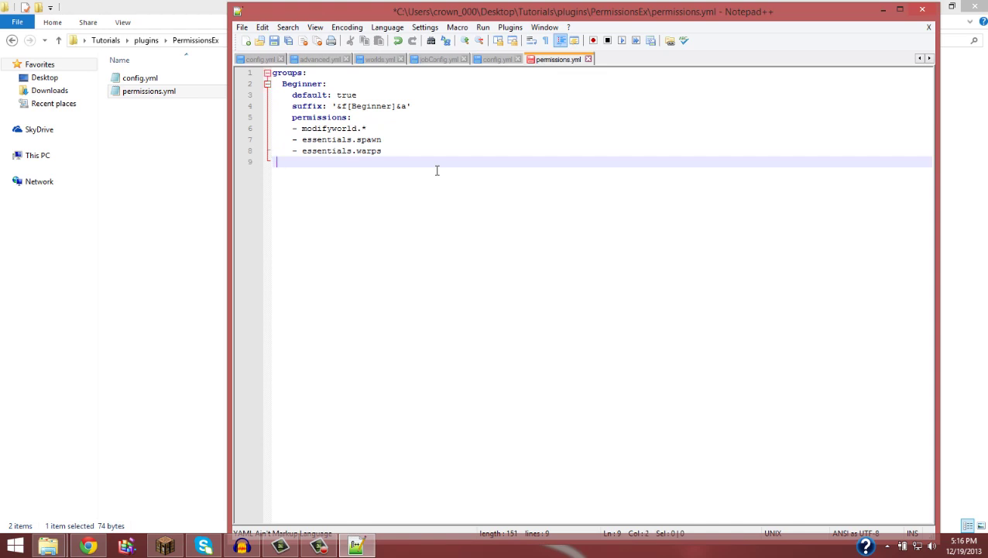
type("inheritance:")
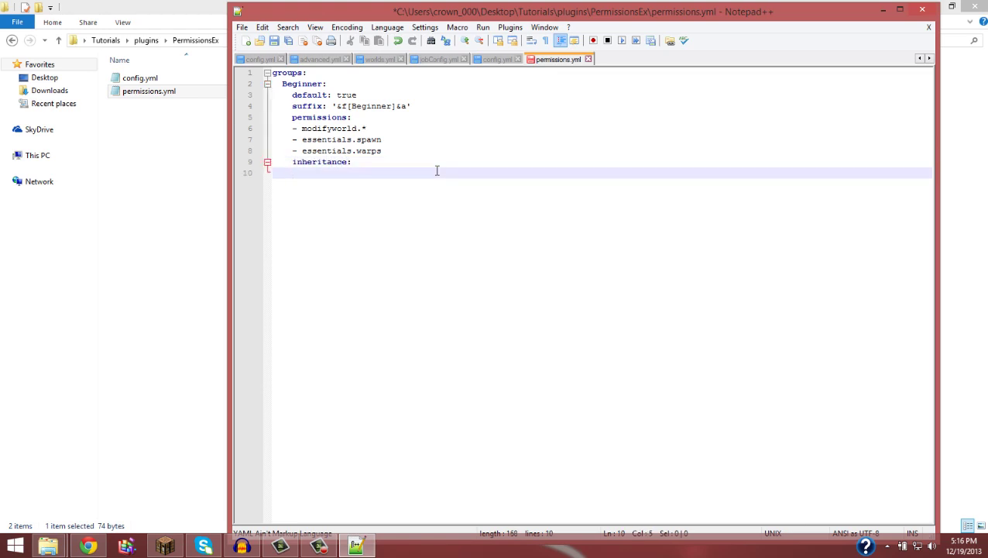
type("-")
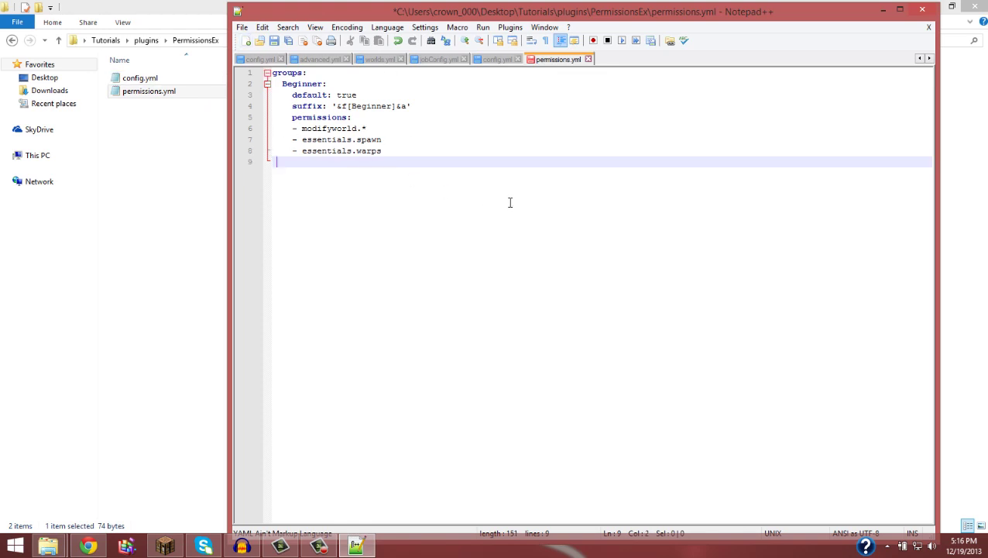
Step: Create a 'Trusted:' group entry and start a line inside it
type("\" \"")
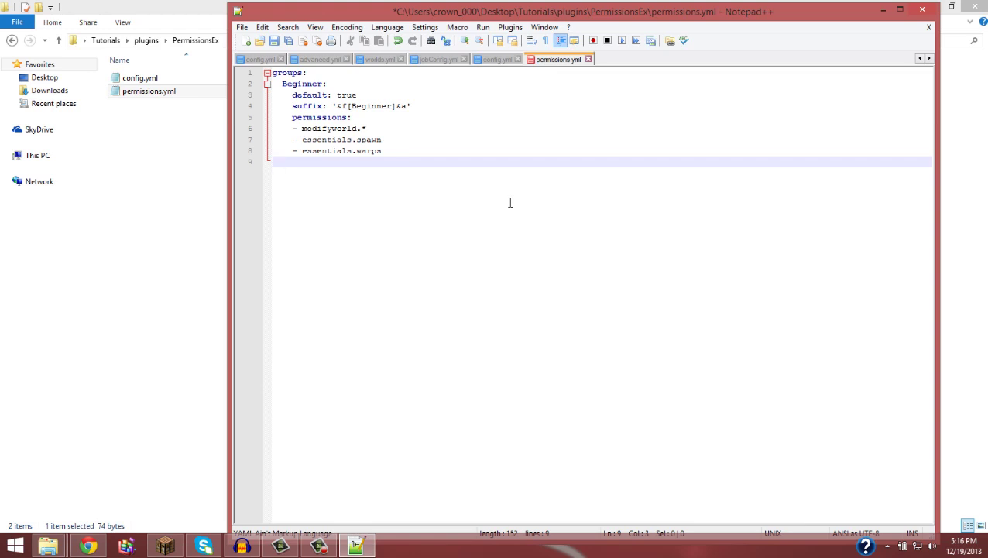
type("Trusted")
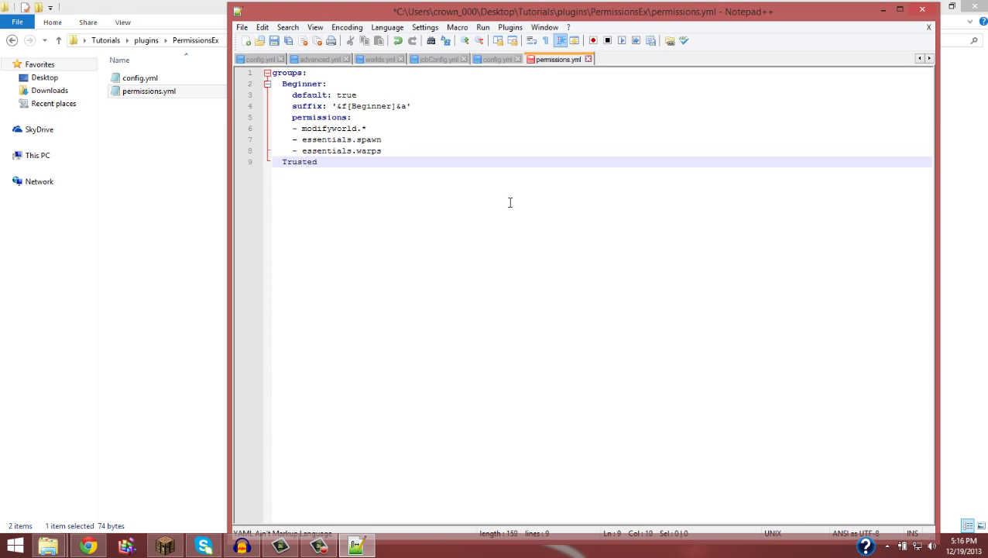
type(":")
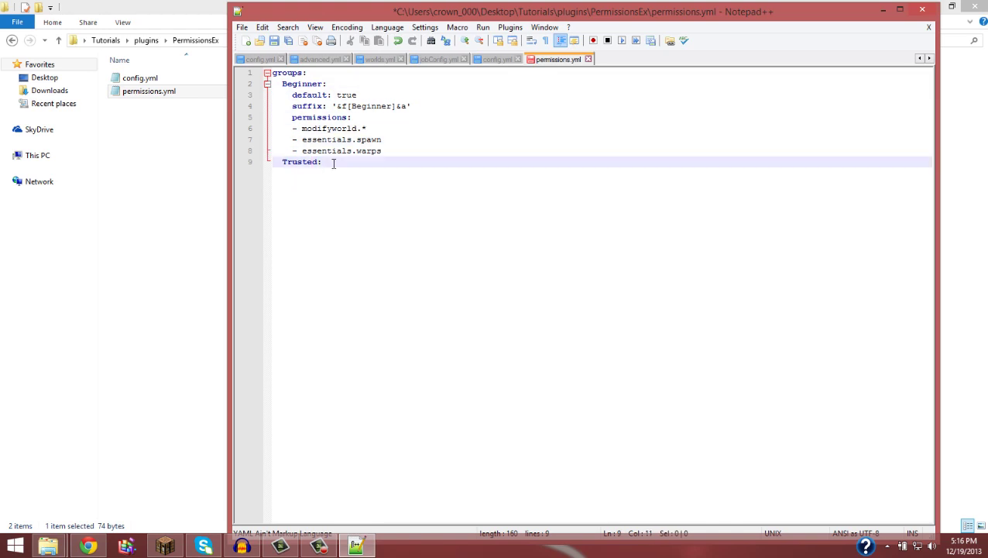
key("Enter")
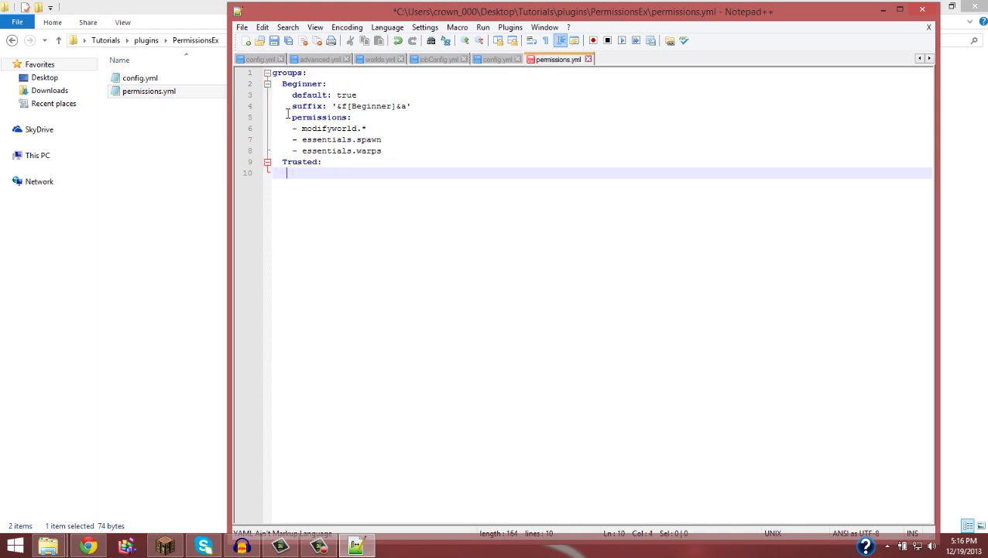
Step: Give the Trusted group the suffix '&1[Trusted]&5', correcting typos
type("suffix: '")
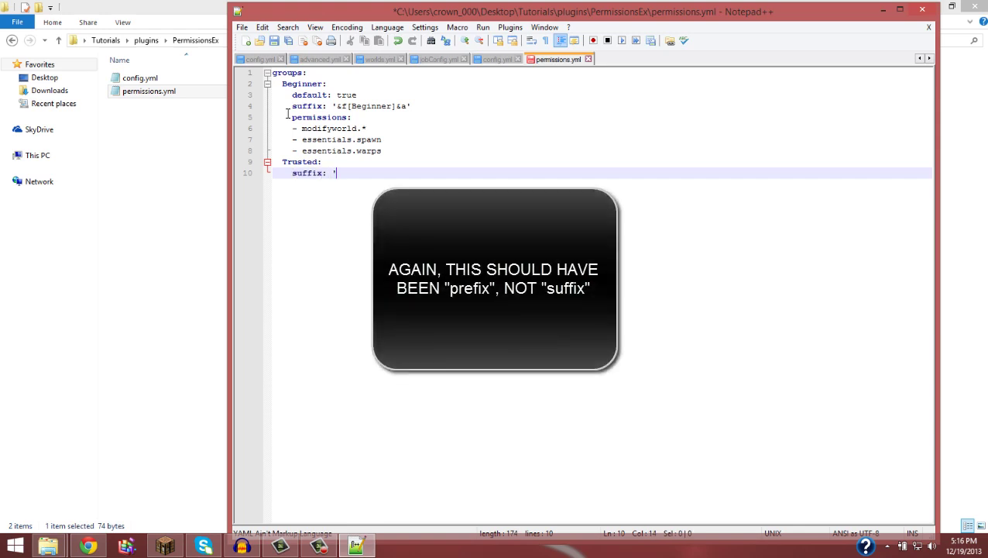
type("&")
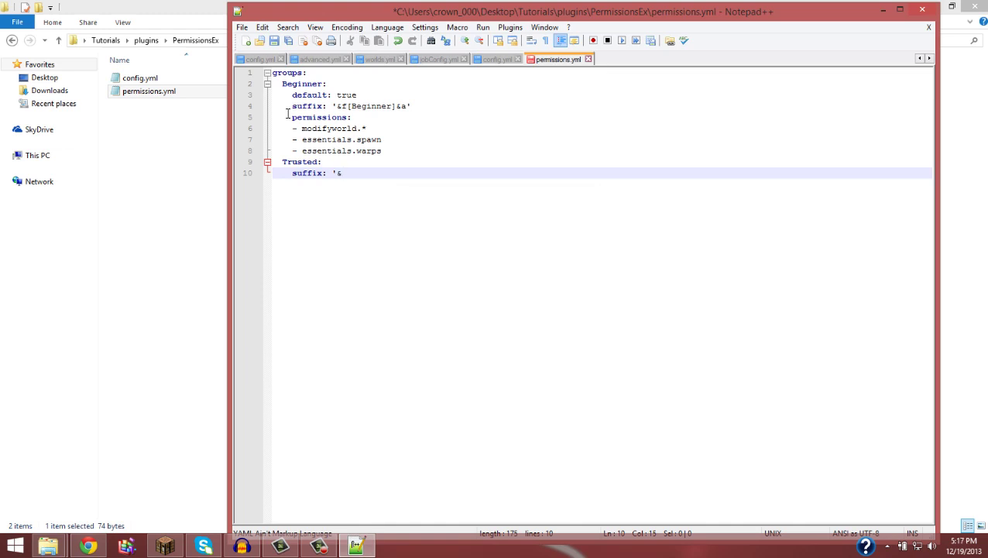
type("1")
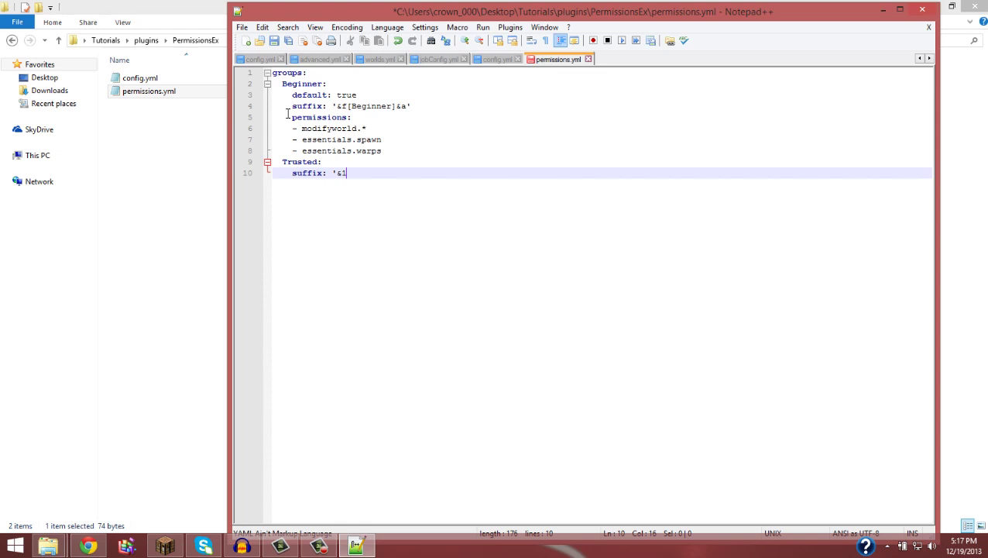
type("[Tu")
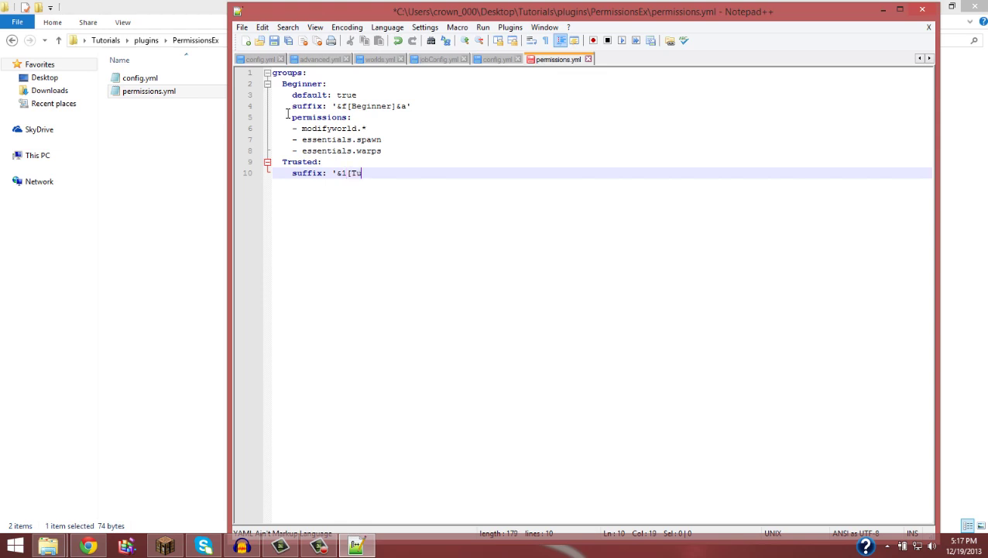
key("Backspace")
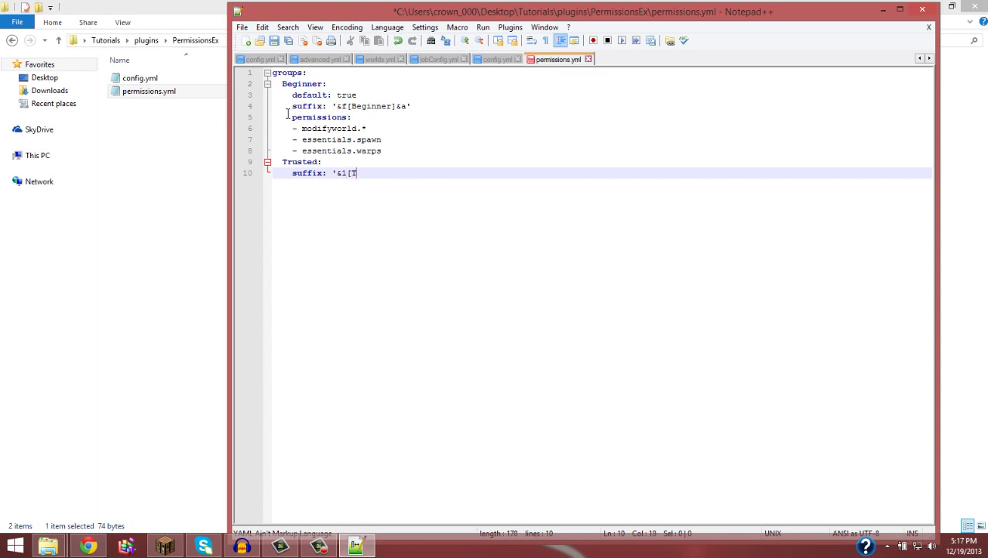
type("rusted]")
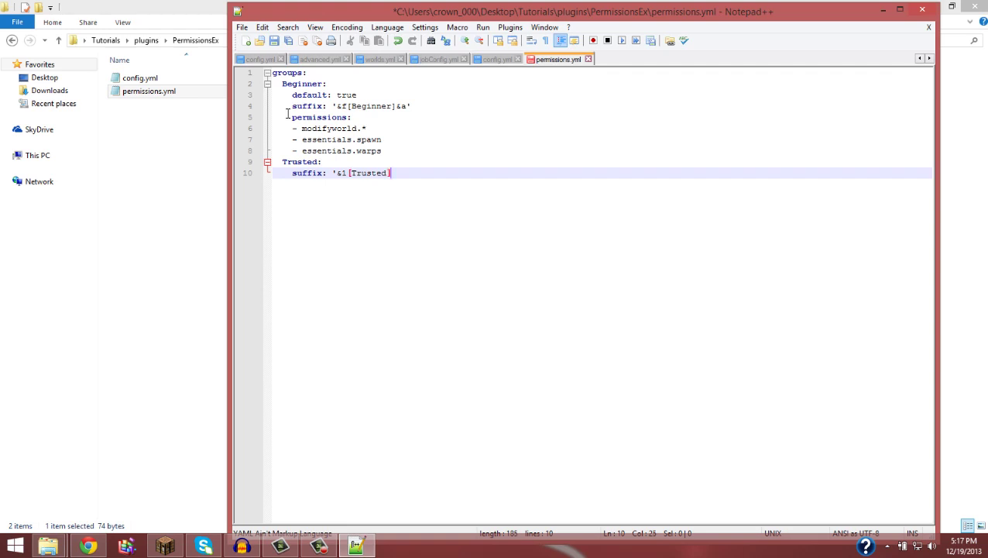
type("&")
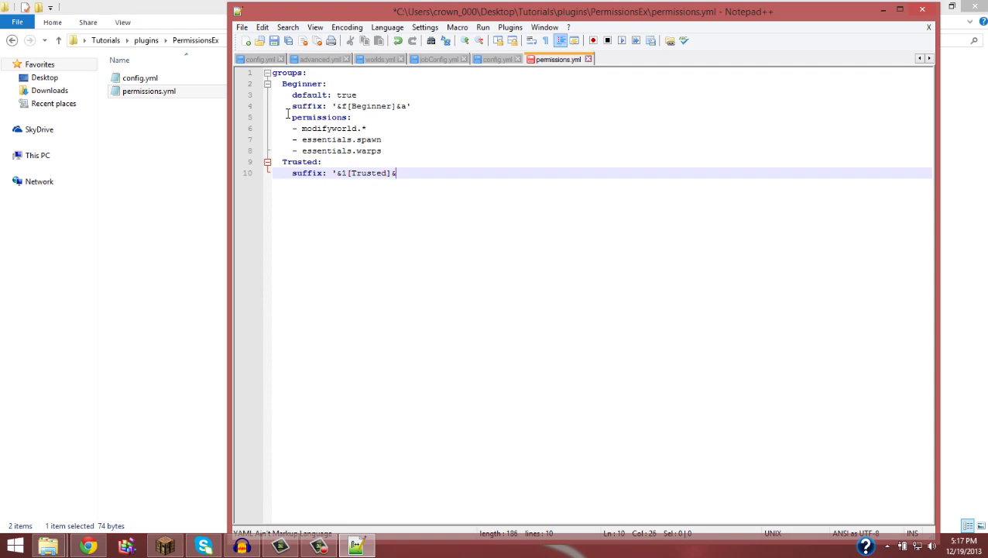
type("2")
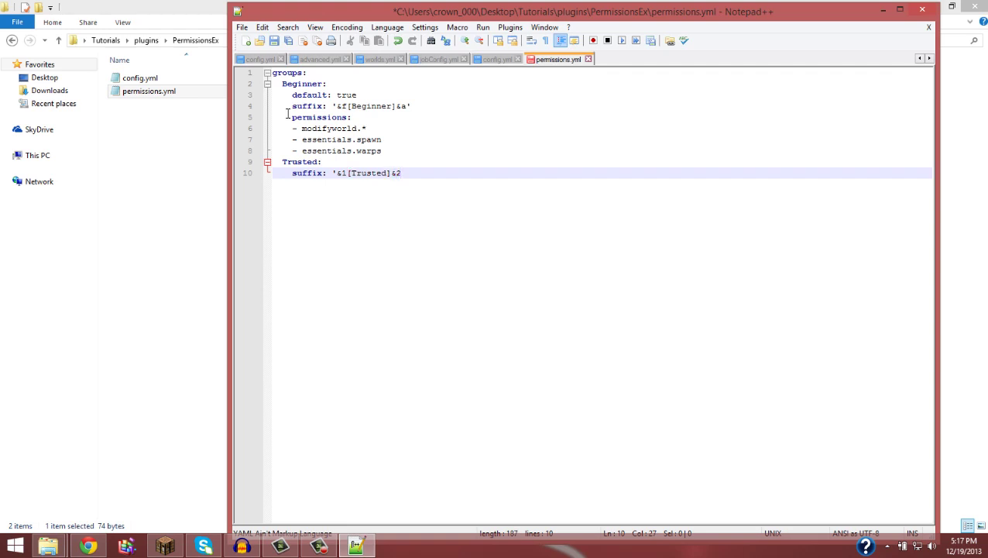
key("BackSpace")
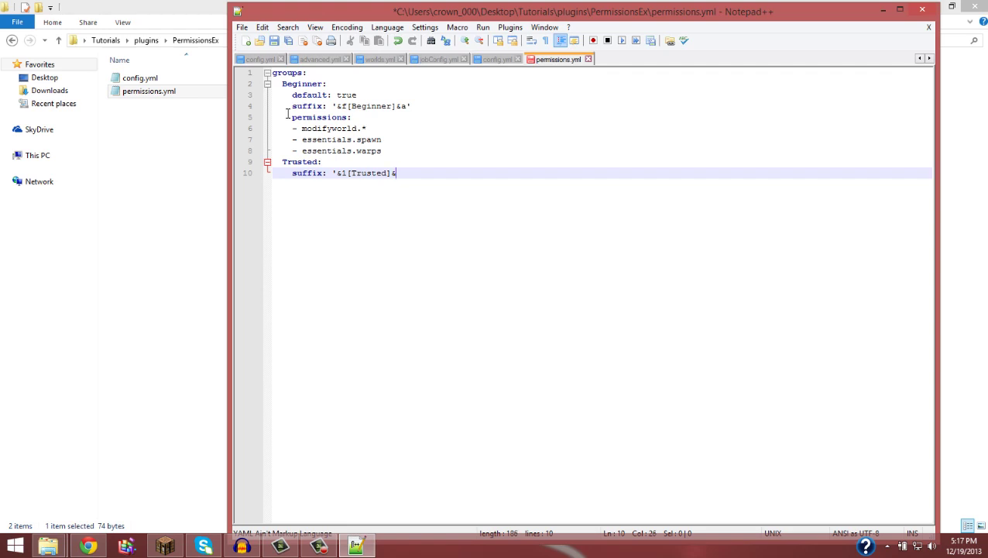
type("5'")
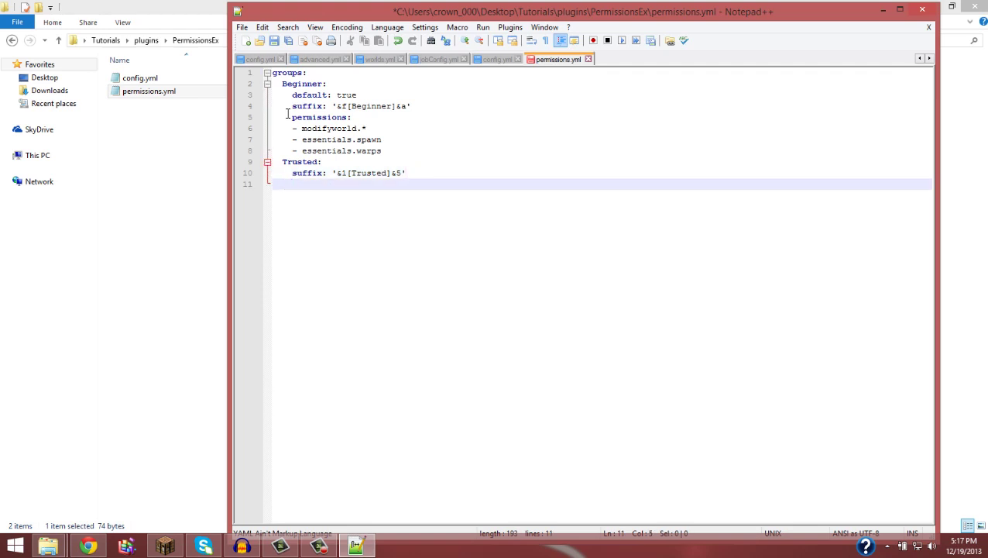
Step: Add a permissions: list to Trusted beginning with essentials.setwarp
type("permissions:")
type("-")
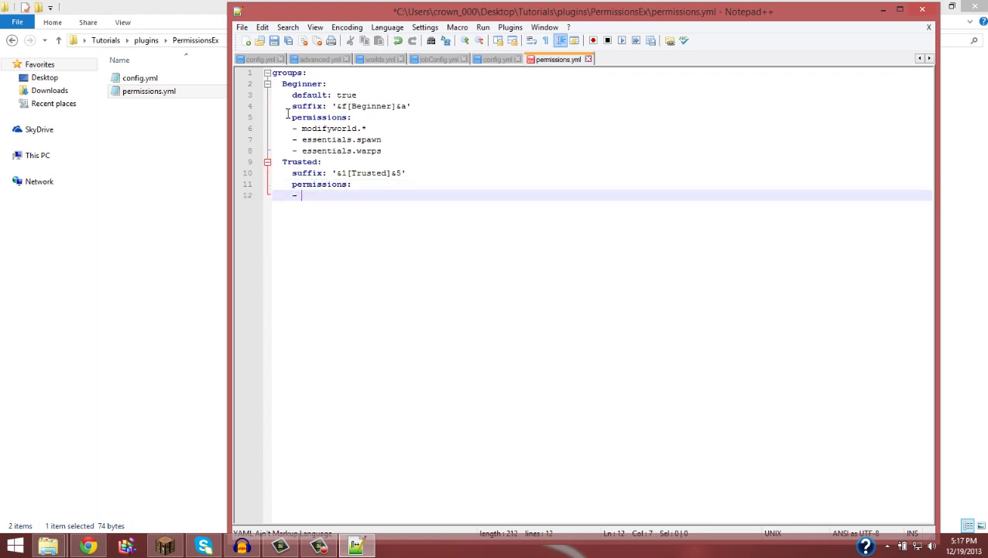
mouse_move(530, 186)
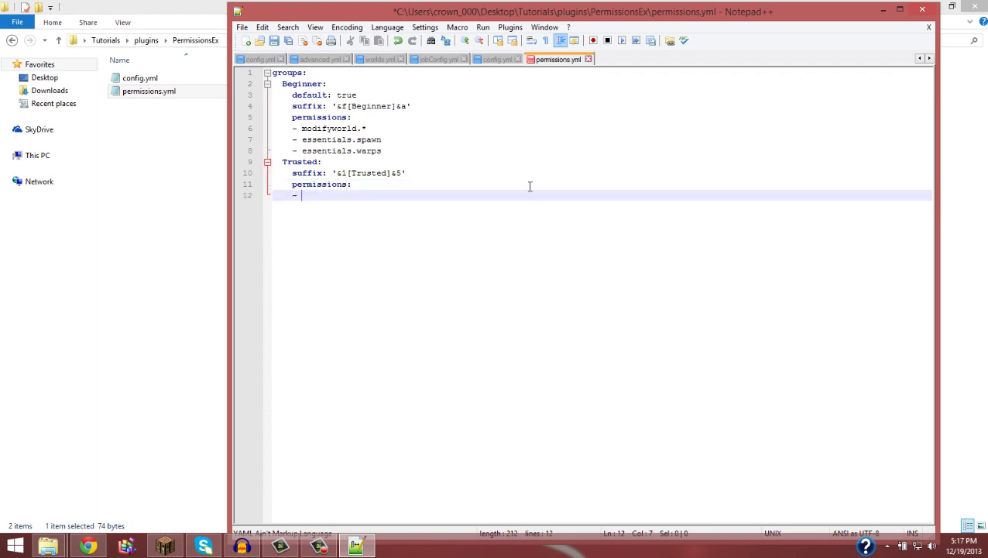
mouse_move(439, 142)
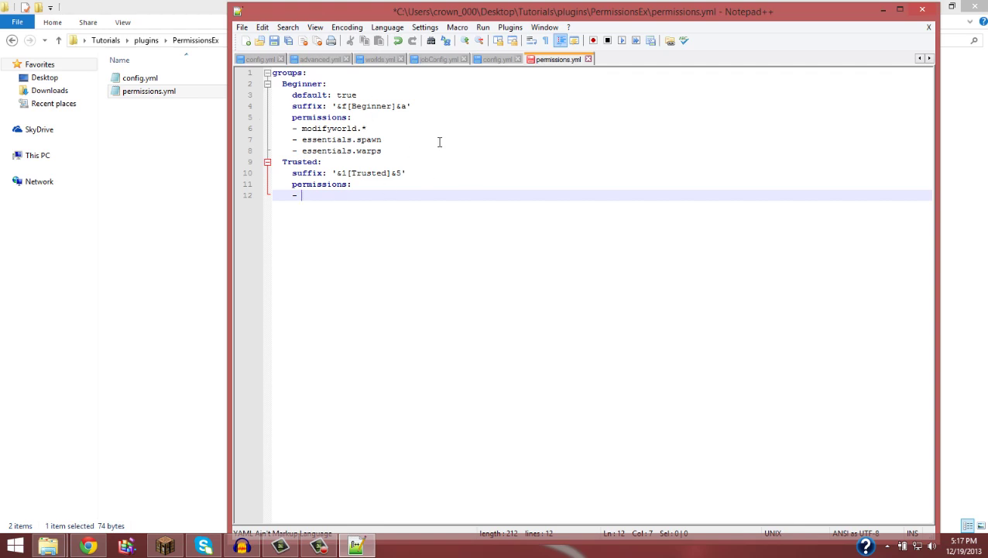
type("essentials.setwarp")
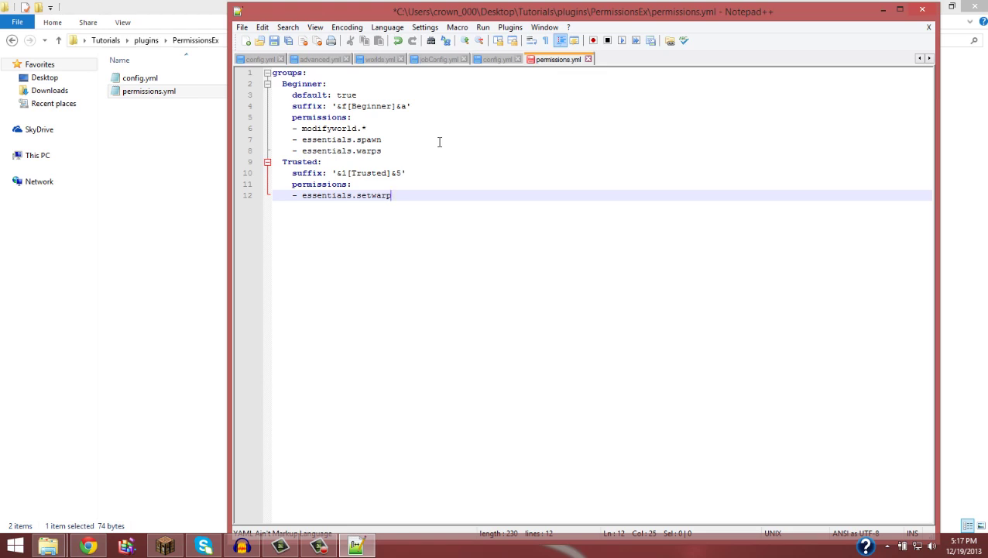
mouse_move(425, 189)
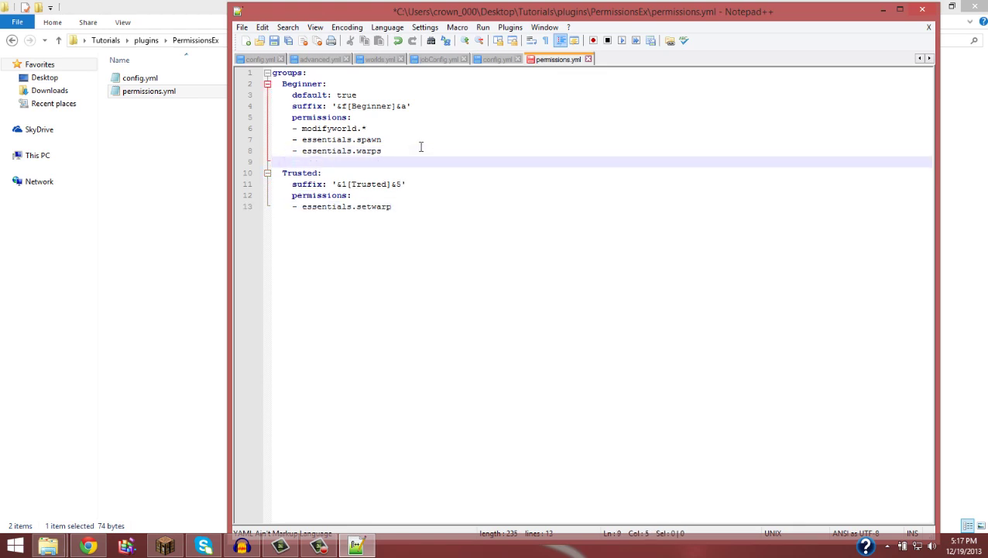
Step: Add a trial rank '1000' entry under Beginner, then delete it again
type("rank:")
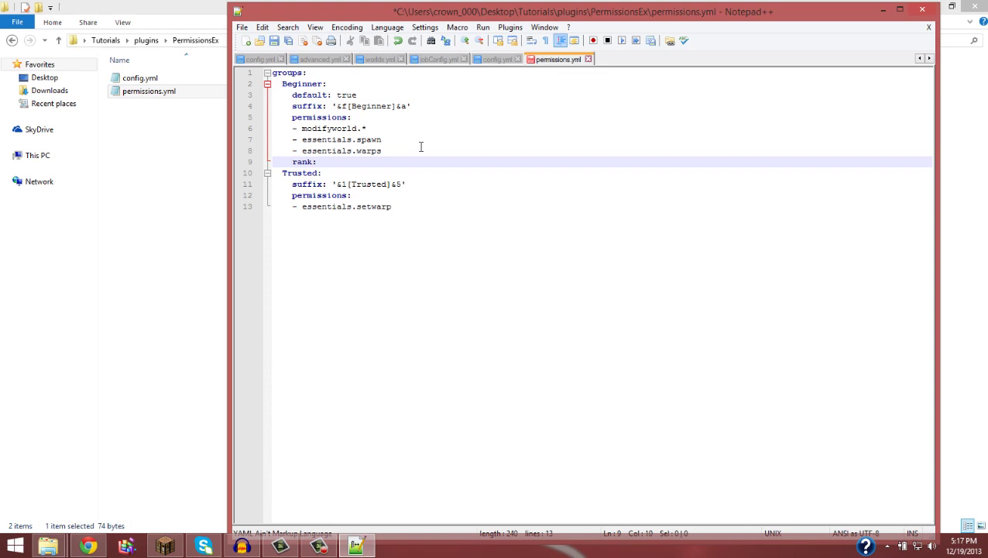
key("Enter")
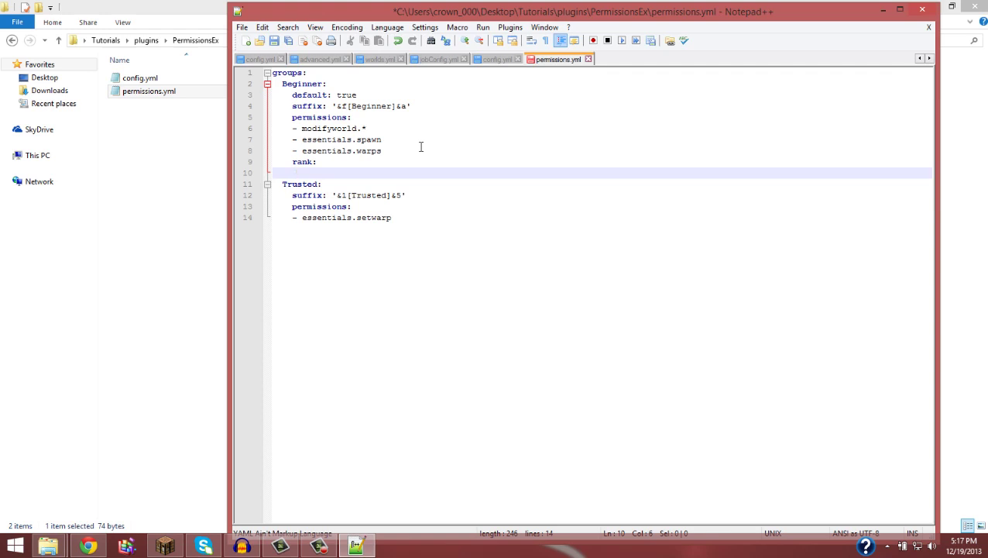
type("'1000")
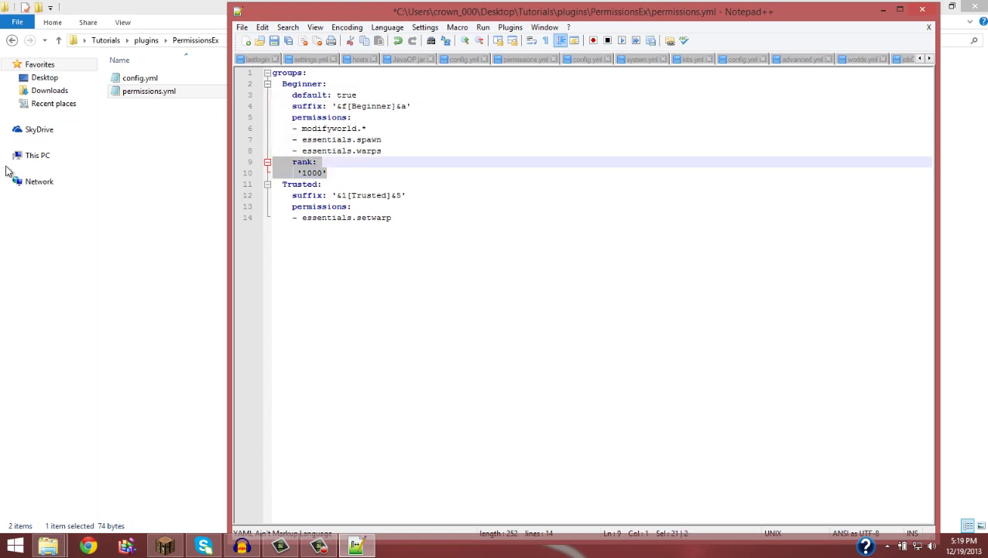
mouse_move(626, 318)
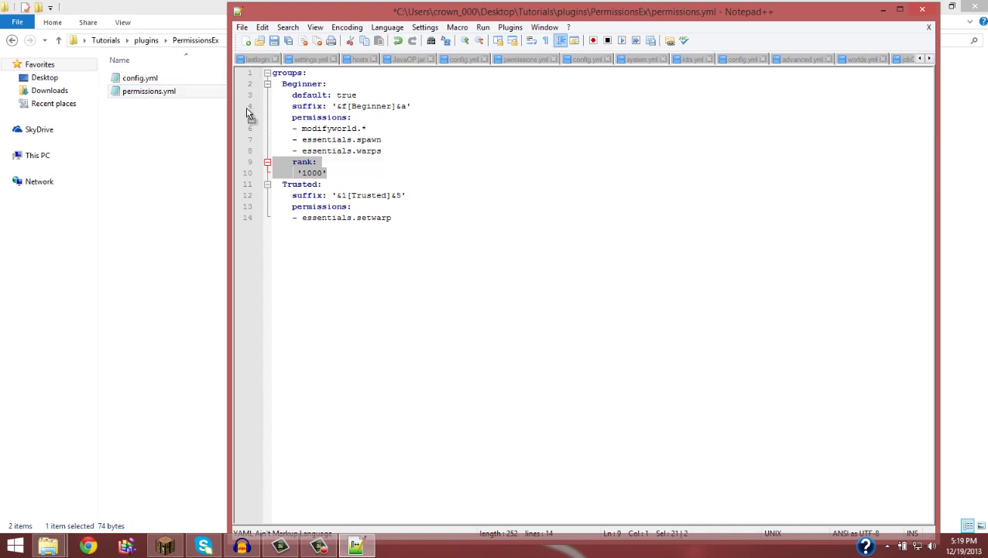
left_click(405, 162)
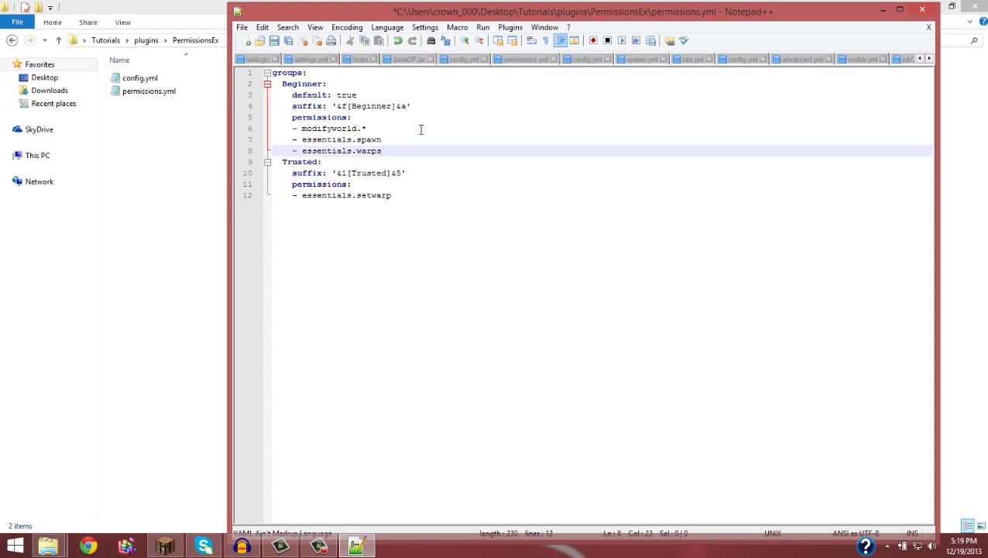
mouse_move(409, 197)
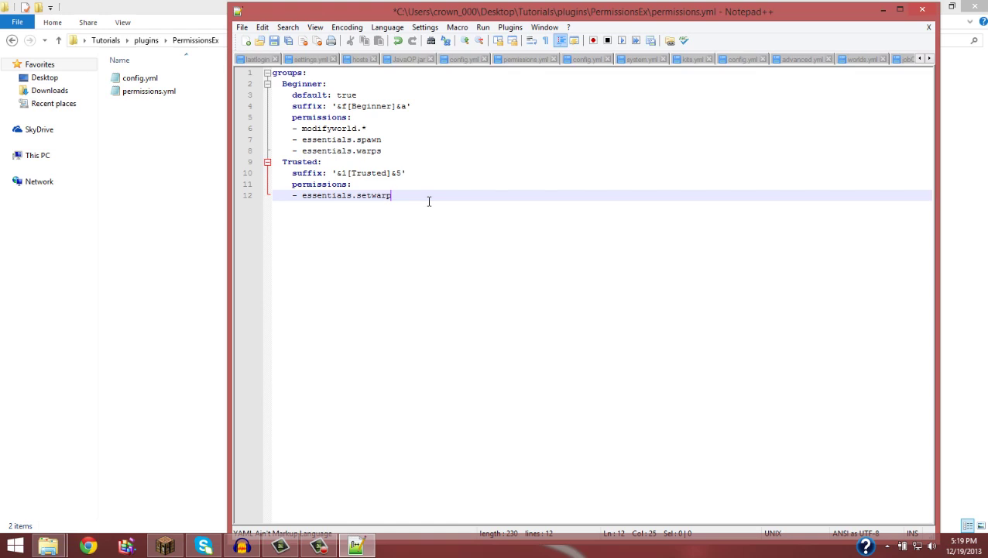
Step: Add an inheritance: list under Trusted naming Beginner, removing the extra blank line
key("Enter")
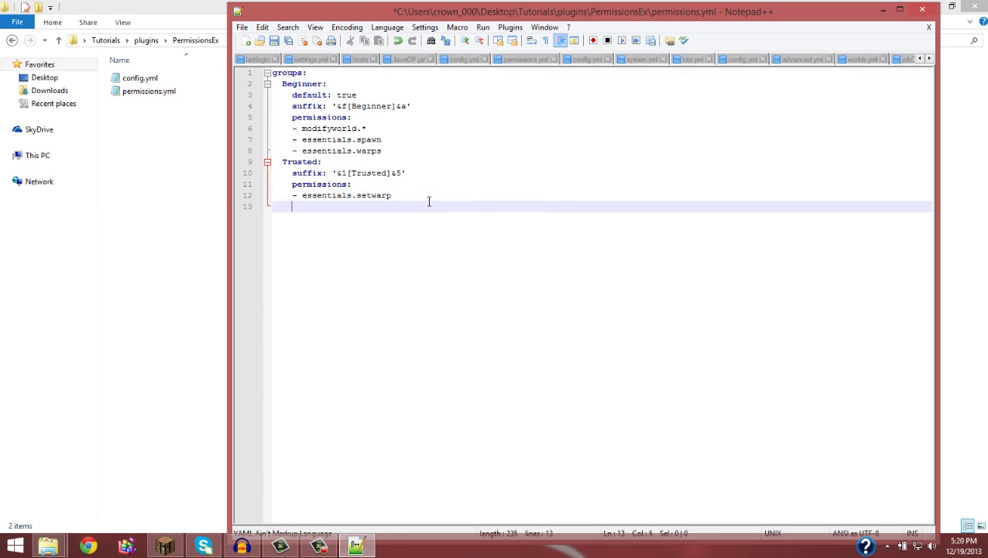
type("inherit")
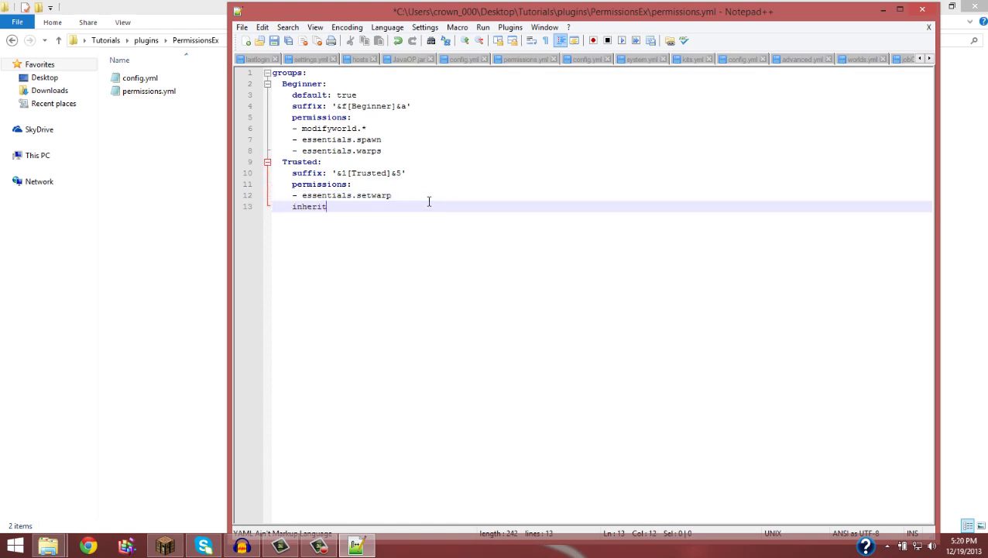
type("ance:")
type("-")
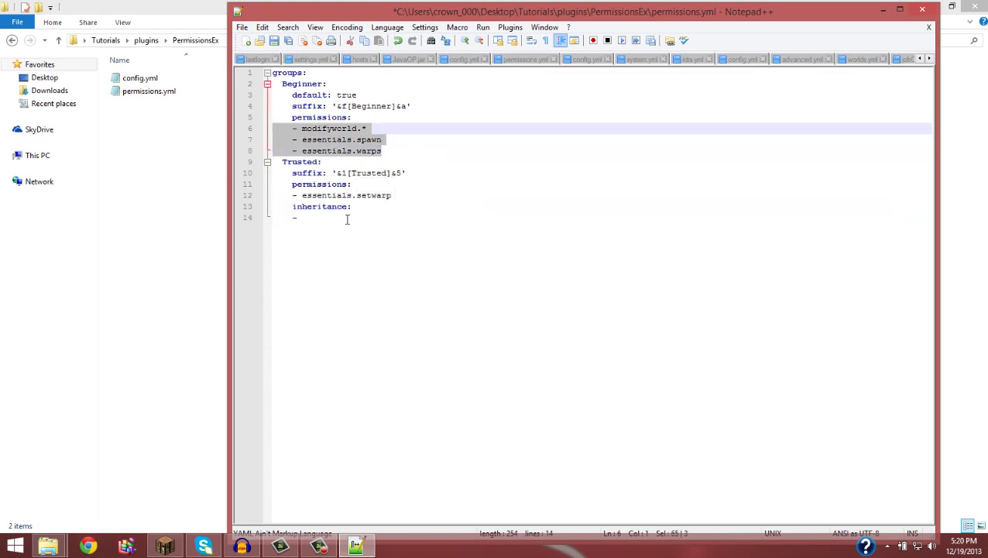
left_click(302, 218)
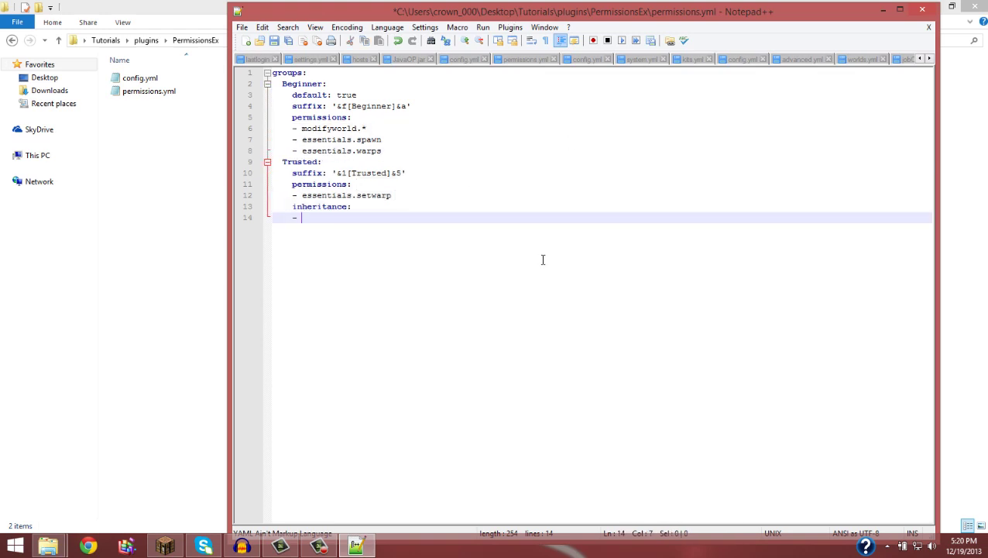
type("Beginner")
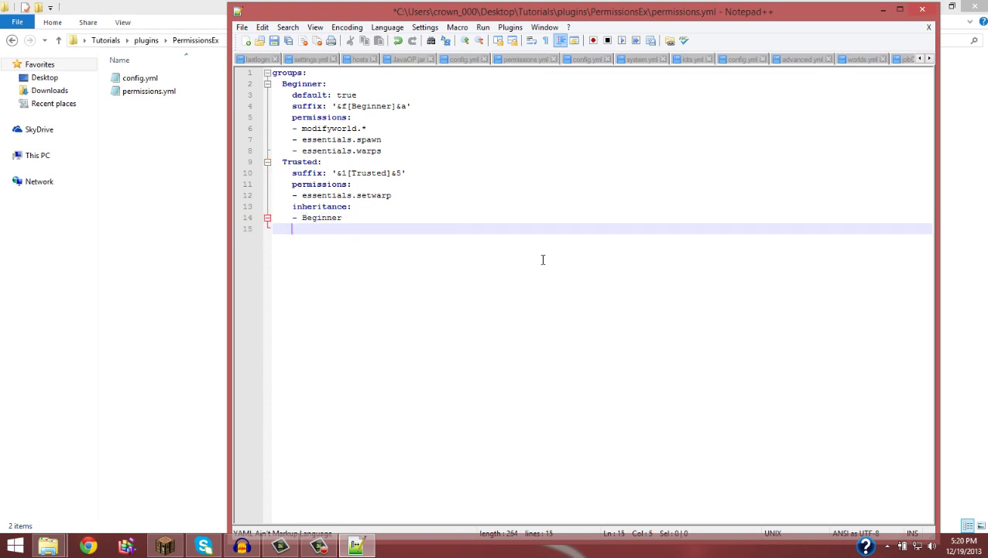
mouse_move(400, 259)
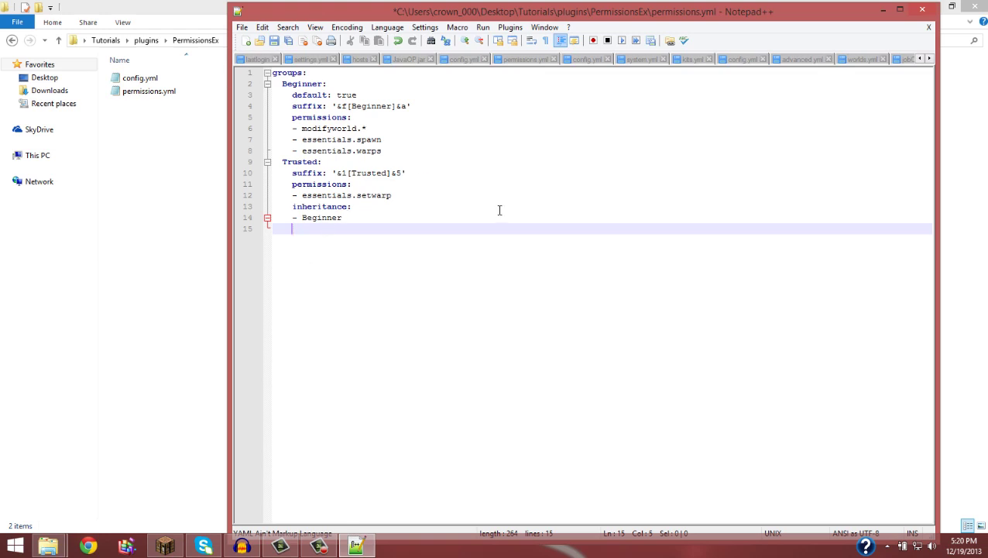
key("Enter")
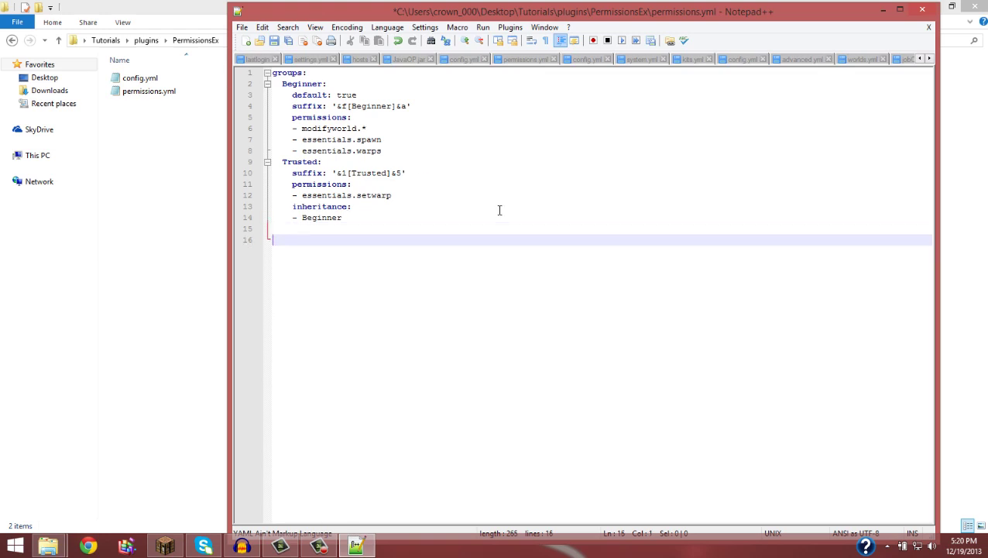
key("Backspace")
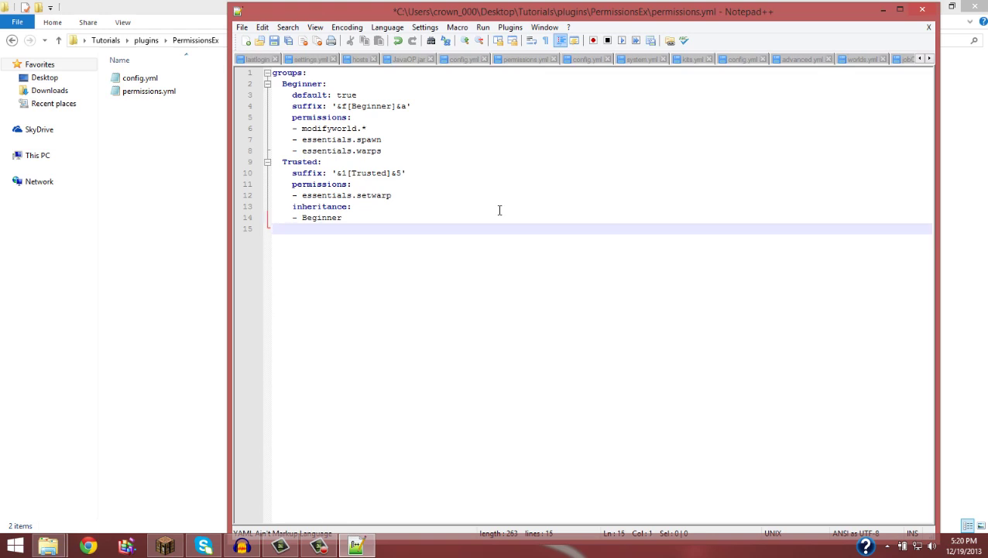
Step: Type the Owner: group line with an indented suffix: '&4[Owner]&6'
type("Owner:")
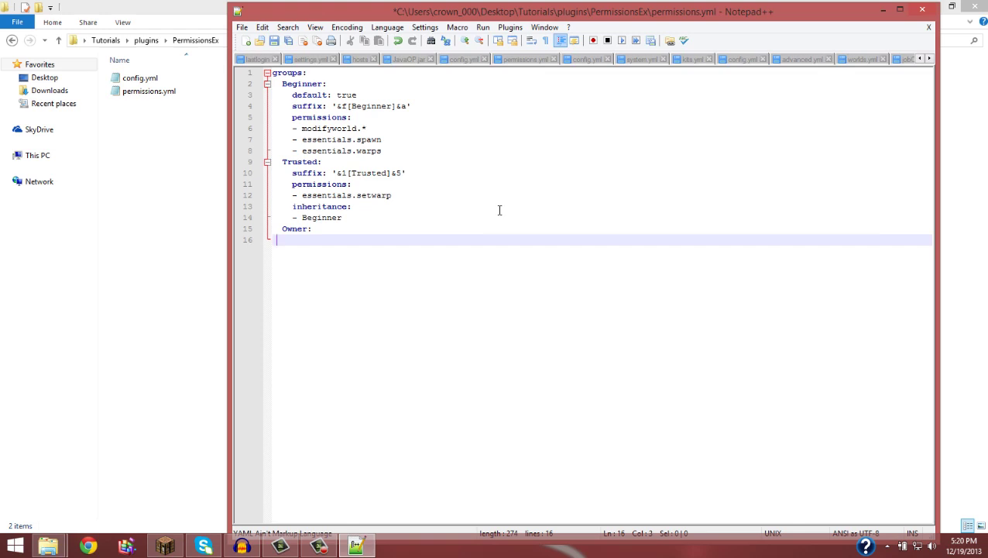
type("su")
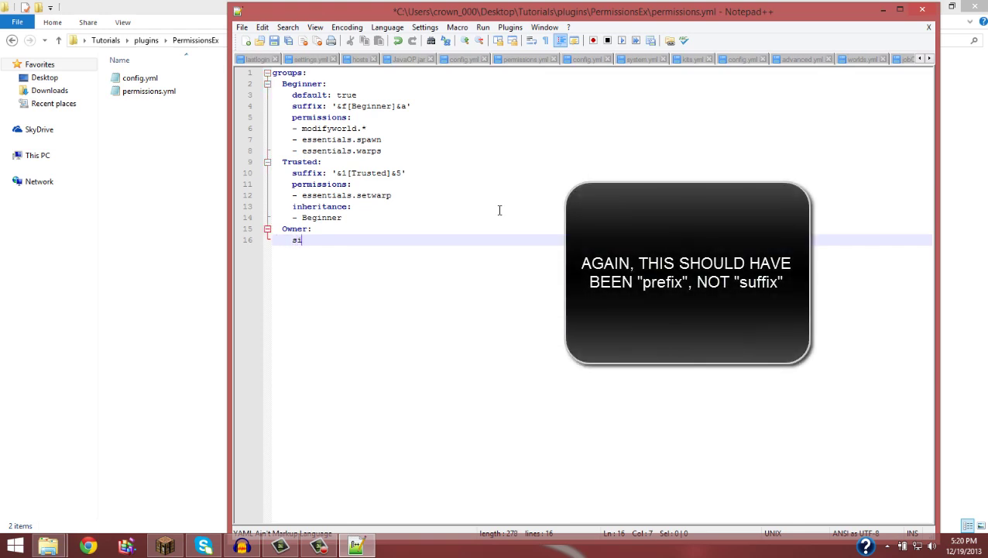
type("uffix")
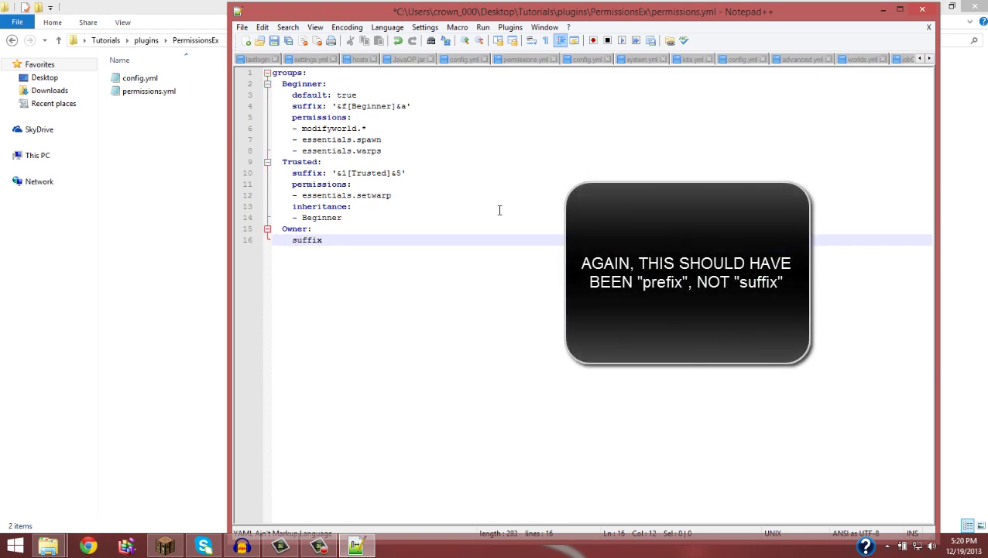
type(": '")
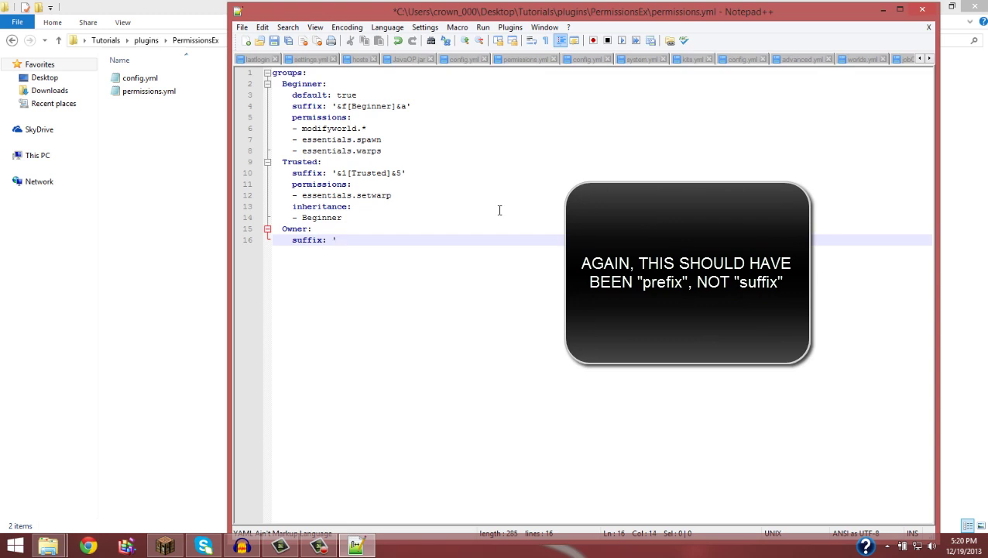
type("&4")
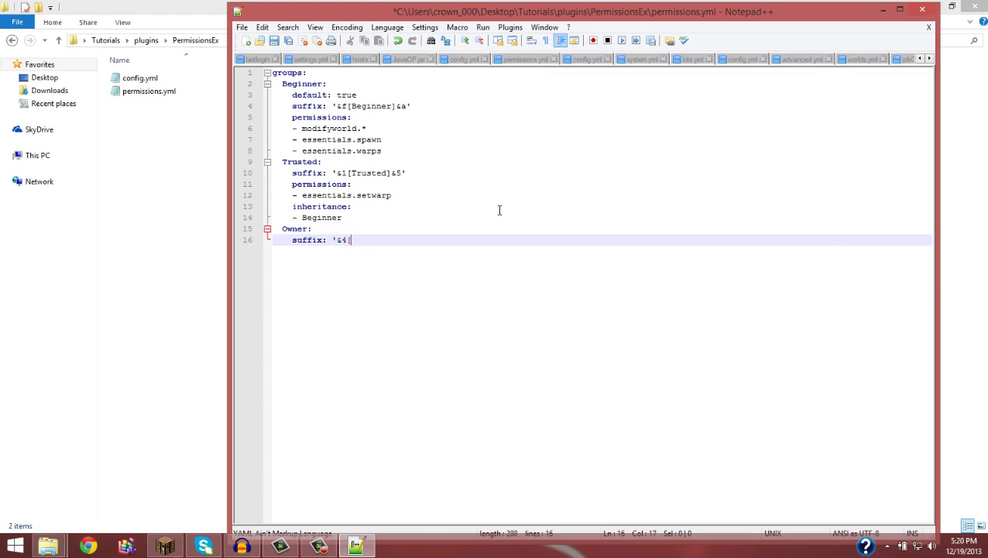
type("[Owner]")
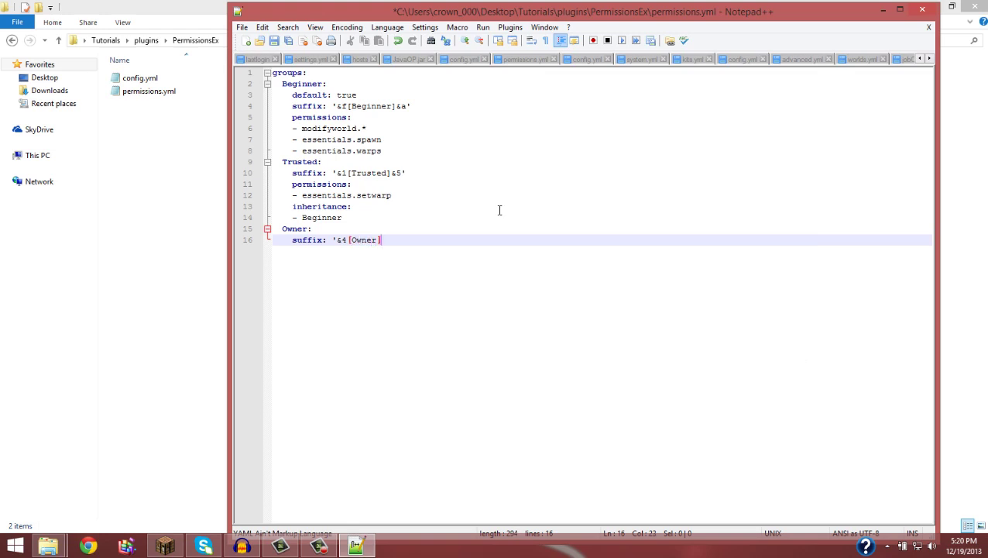
type("&")
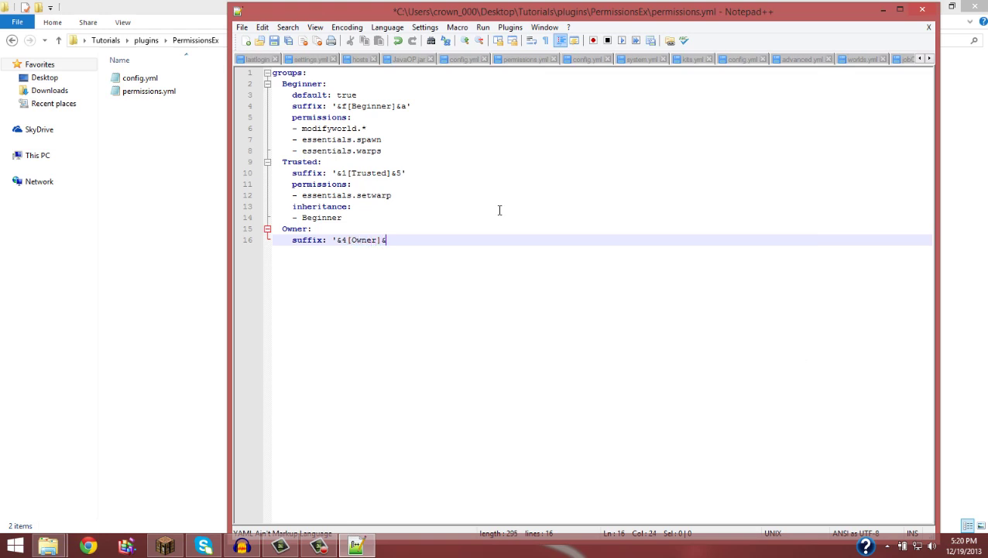
type("&")
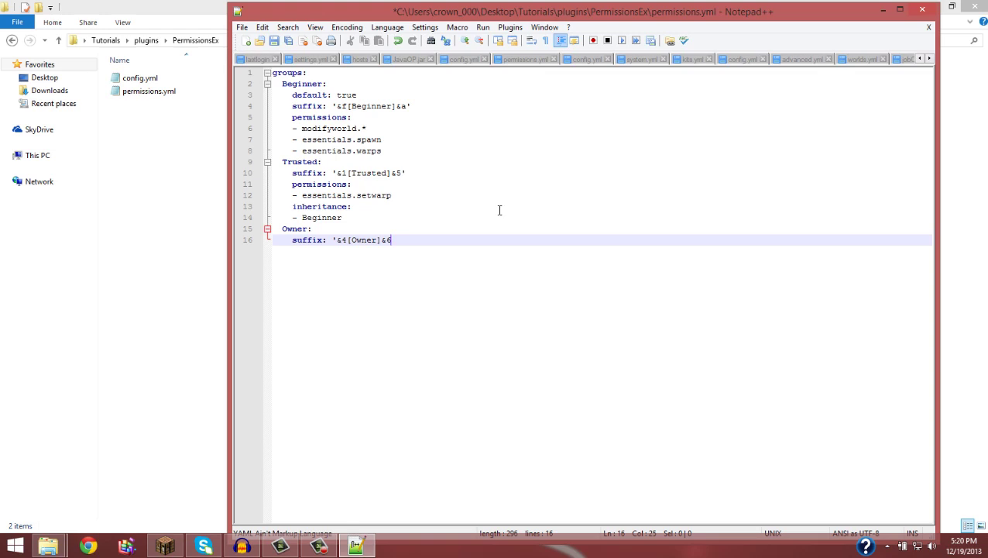
type("'")
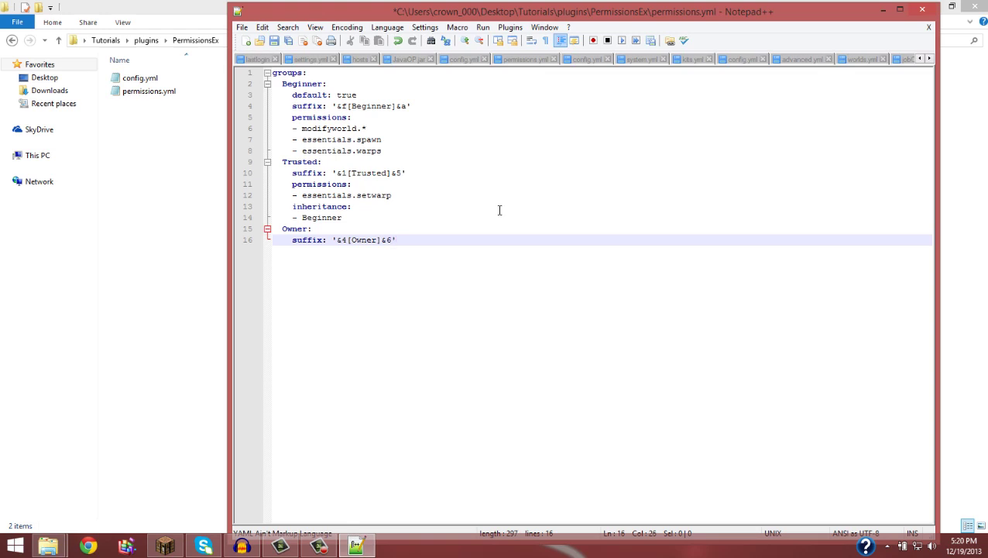
key("Enter")
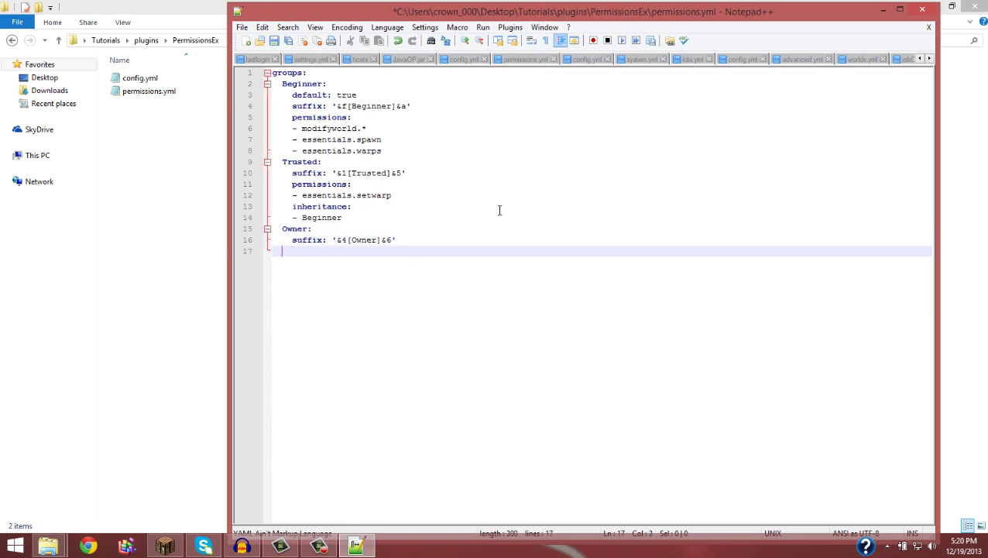
Step: Add a permissions: list under Owner whose entry is the wildcard '*'
type("permi")
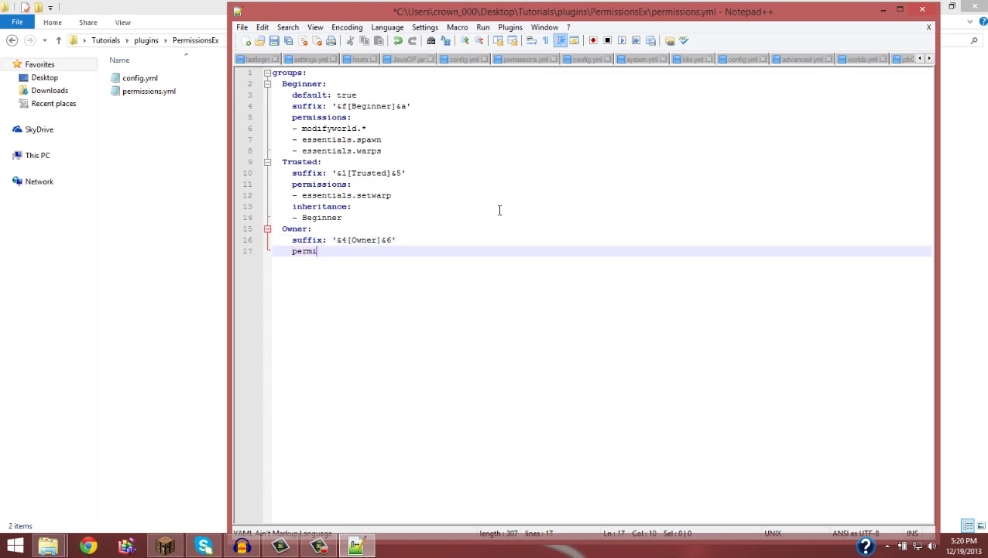
type("ssion:")
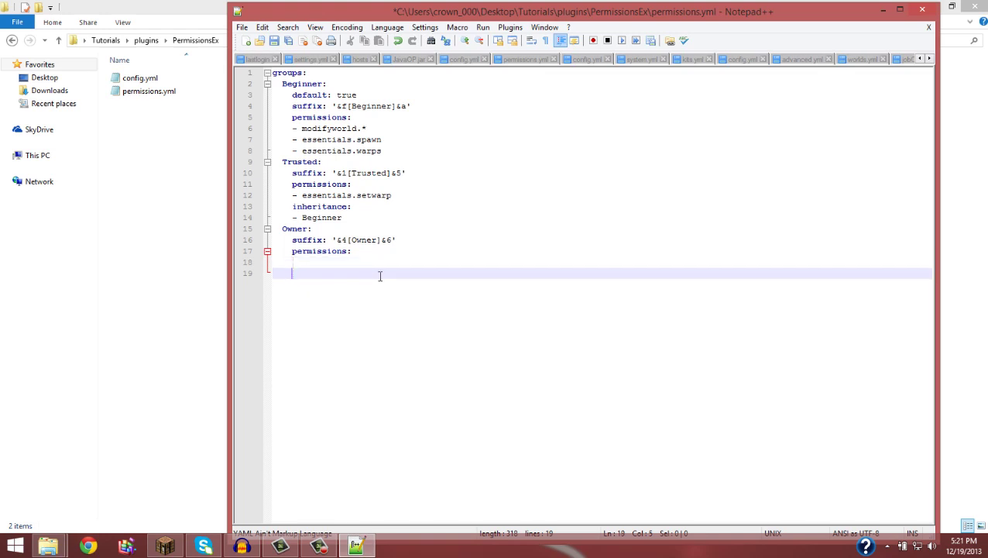
key("Backspace")
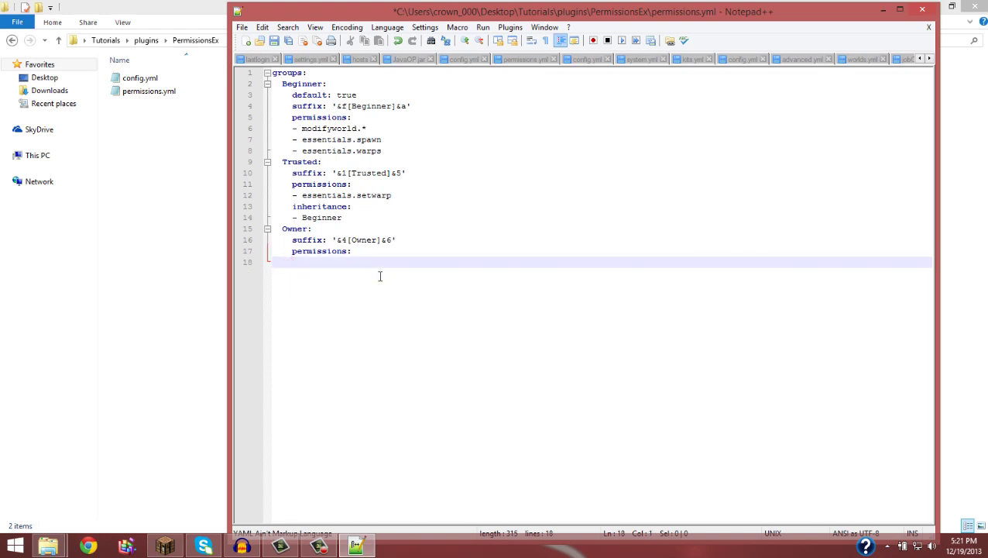
type("-")
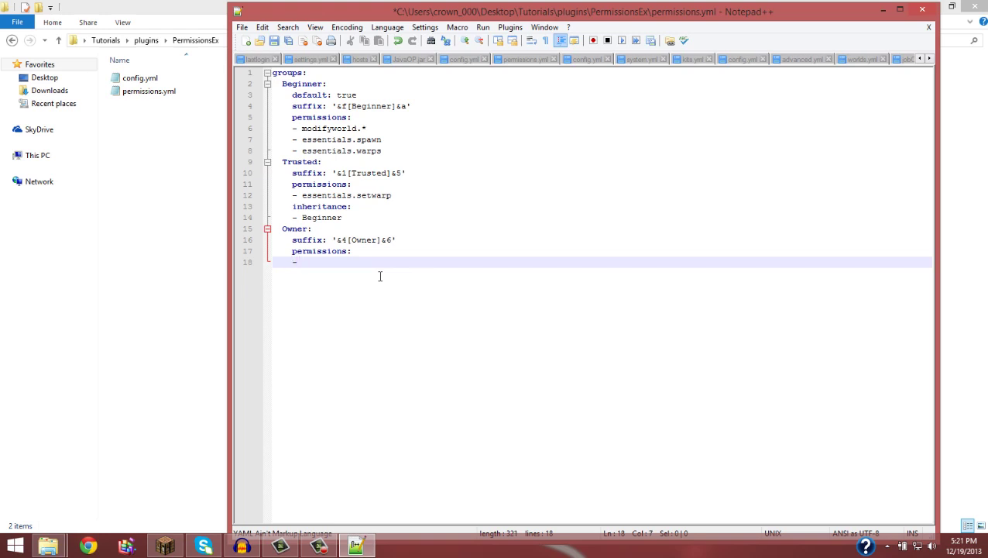
type("'*'")
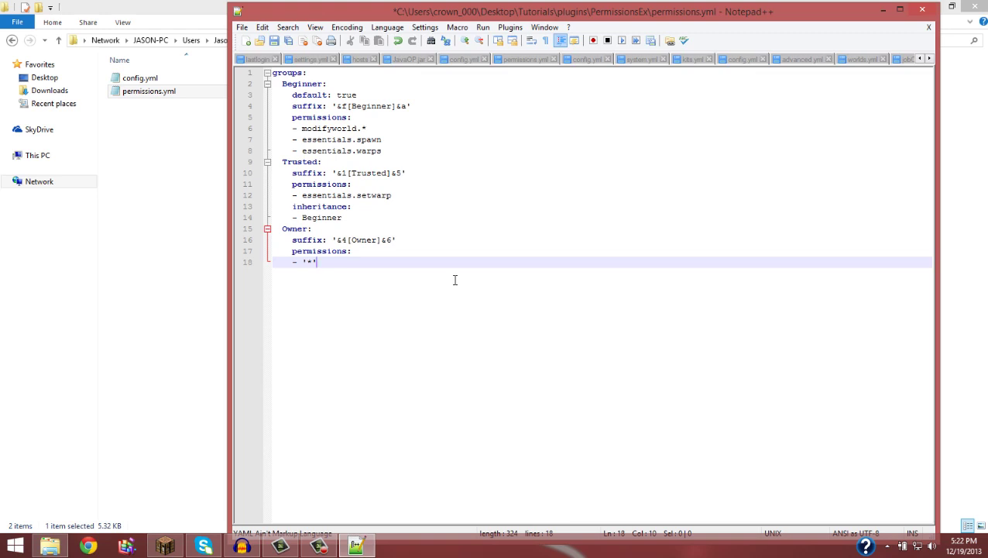
Step: Launch the server with run.bat in Tutorials and open the plugins folder
key("Enter")
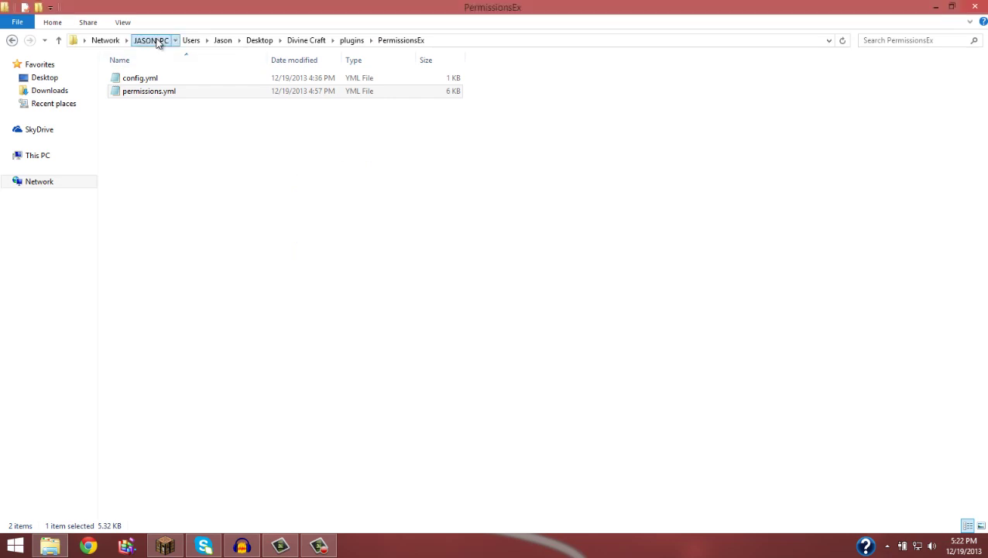
left_click(153, 39)
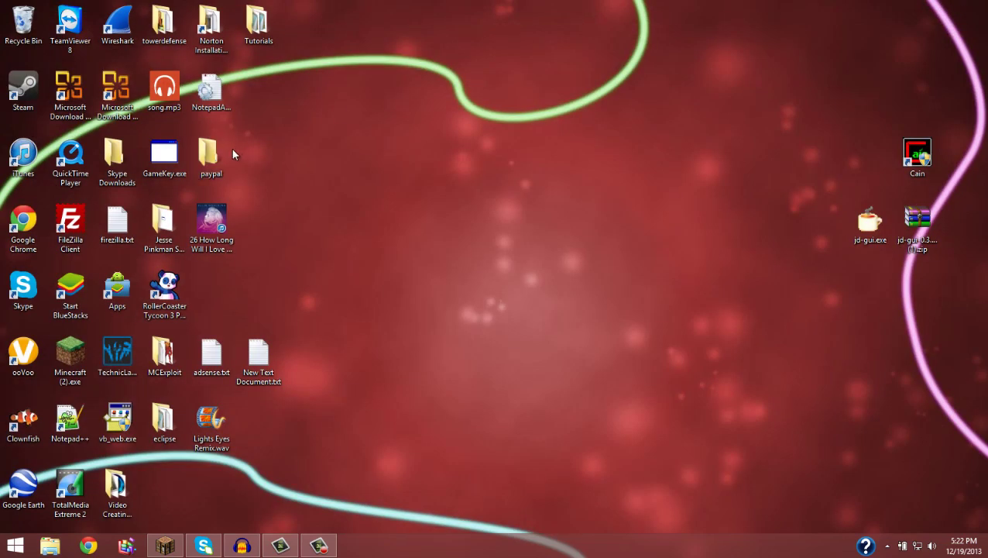
mouse_move(551, 261)
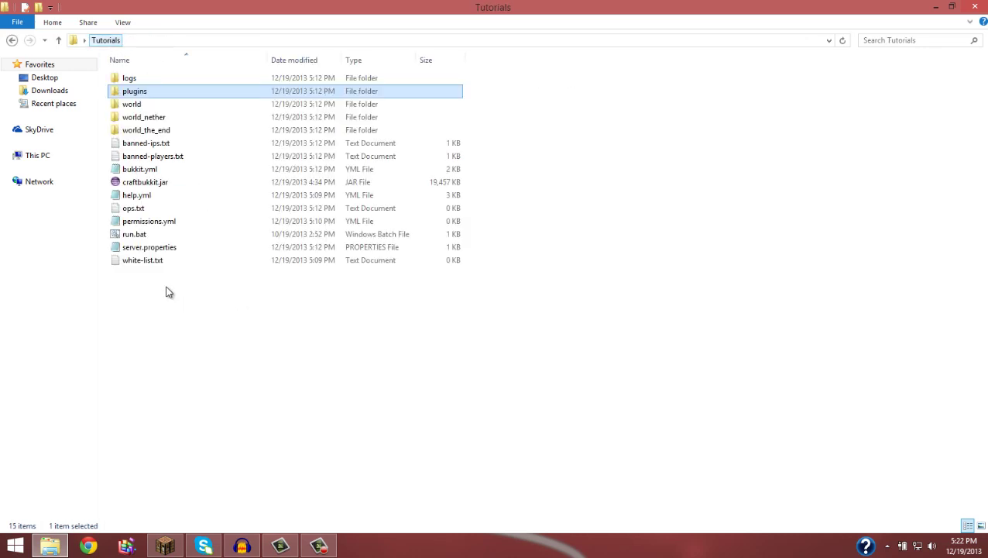
double_click(134, 234)
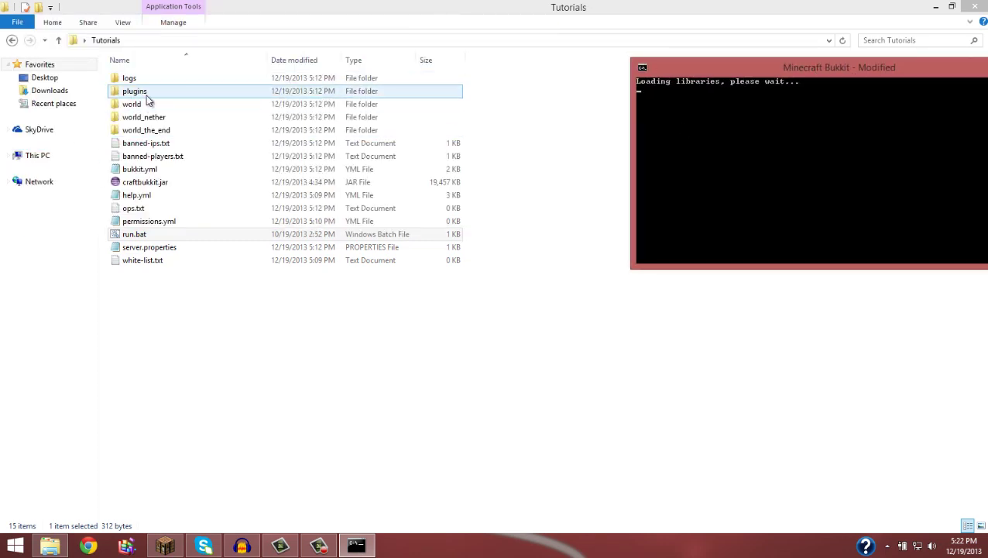
left_click_drag(839, 68, 660, 63)
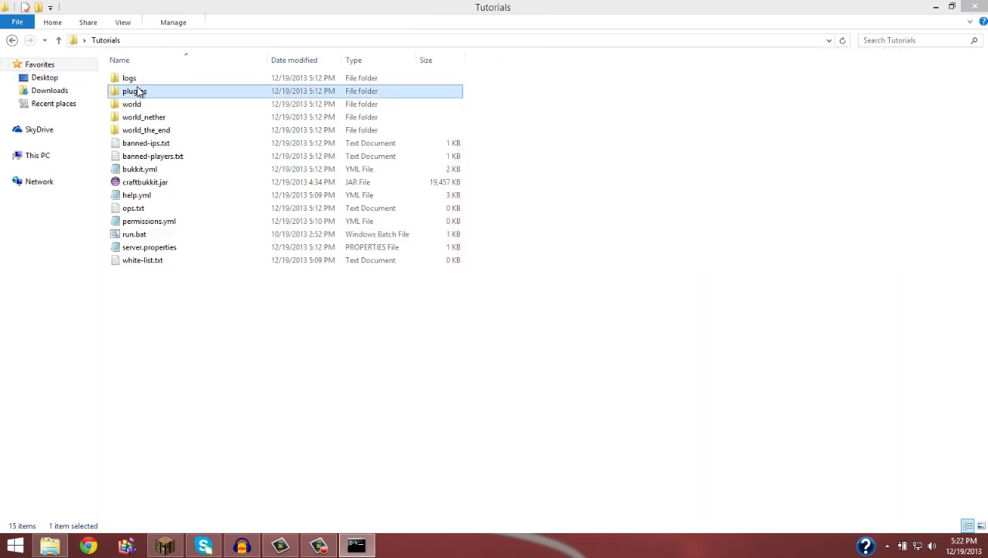
double_click(134, 90)
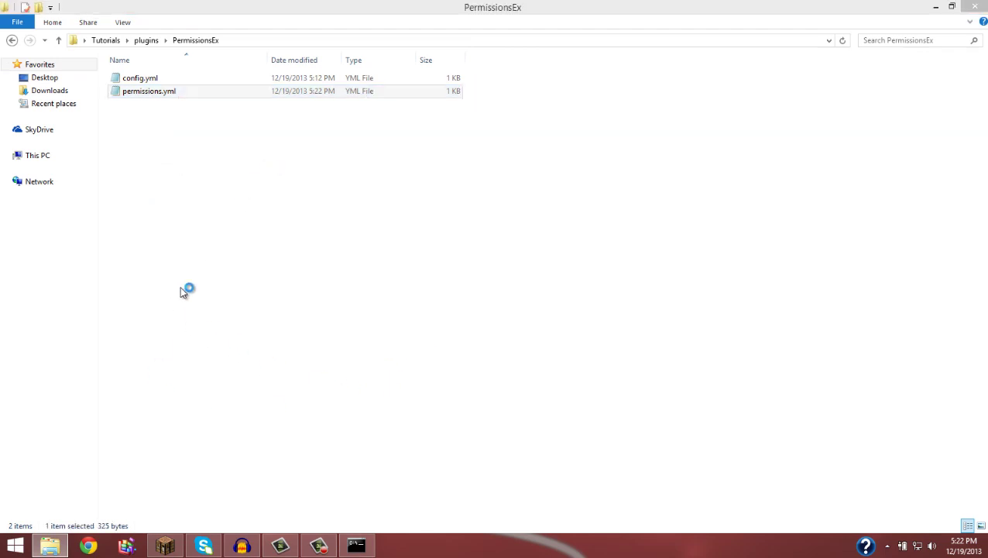
Step: Open permissions.yml in Notepad++ and select all of its text
double_click(149, 90)
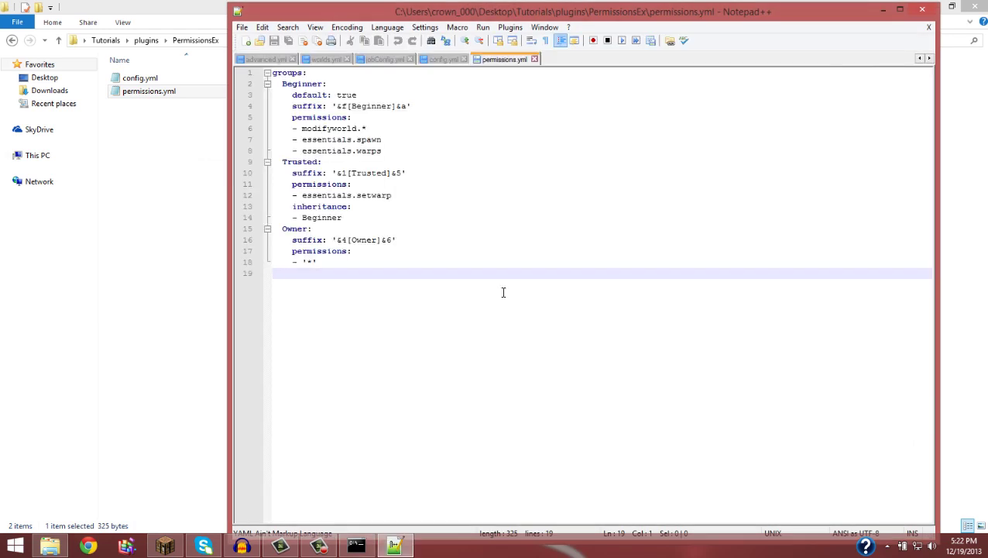
key("ctrl+a")
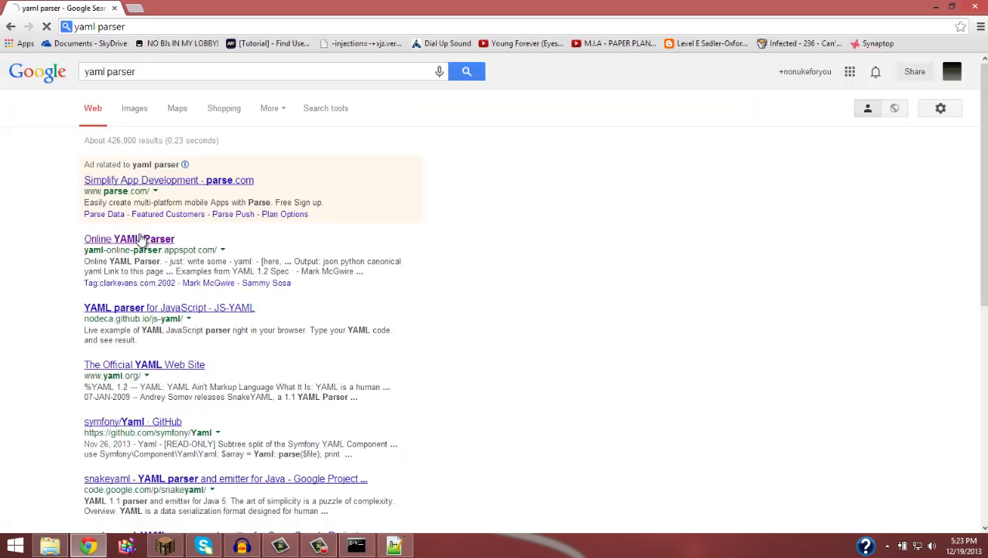
left_click(129, 238)
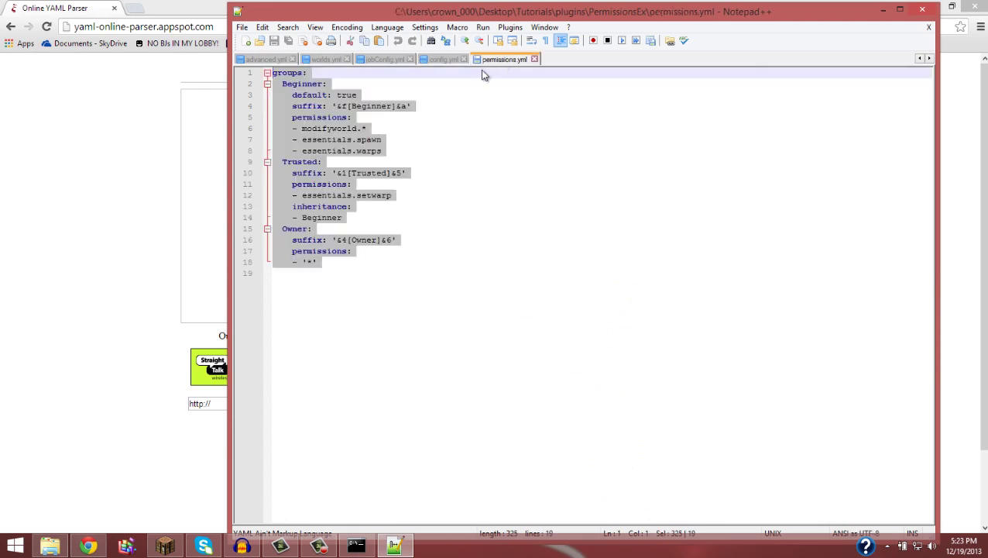
Step: Click into the permissions.yml text to clear the selection for editing
left_click(294, 206)
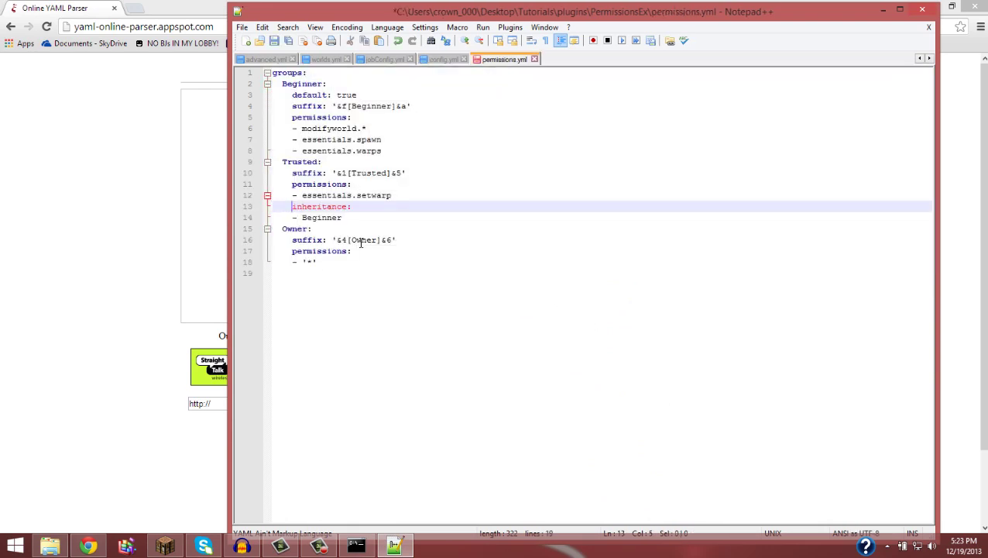
mouse_move(434, 289)
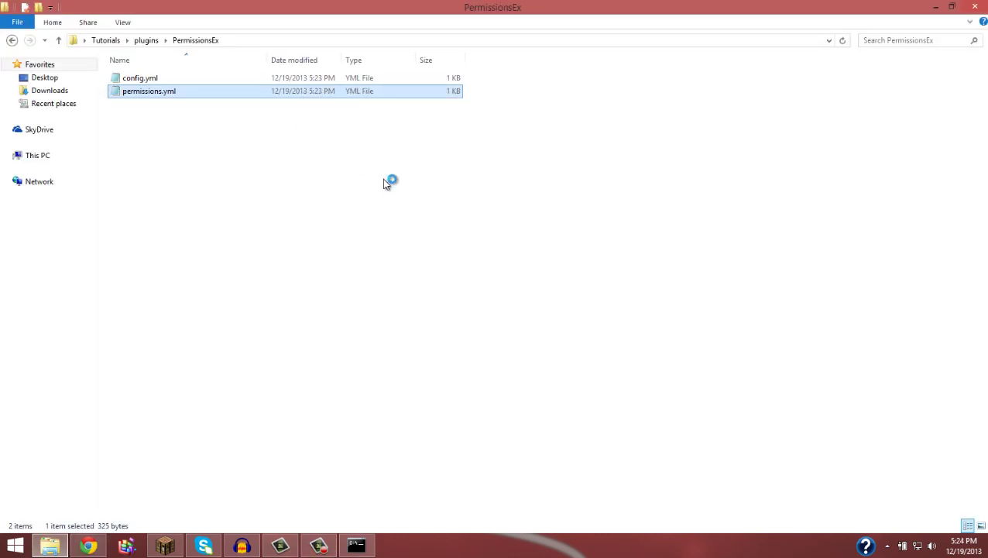
Step: Reopen permissions.yml so its text can go into the YAML parser
double_click(148, 91)
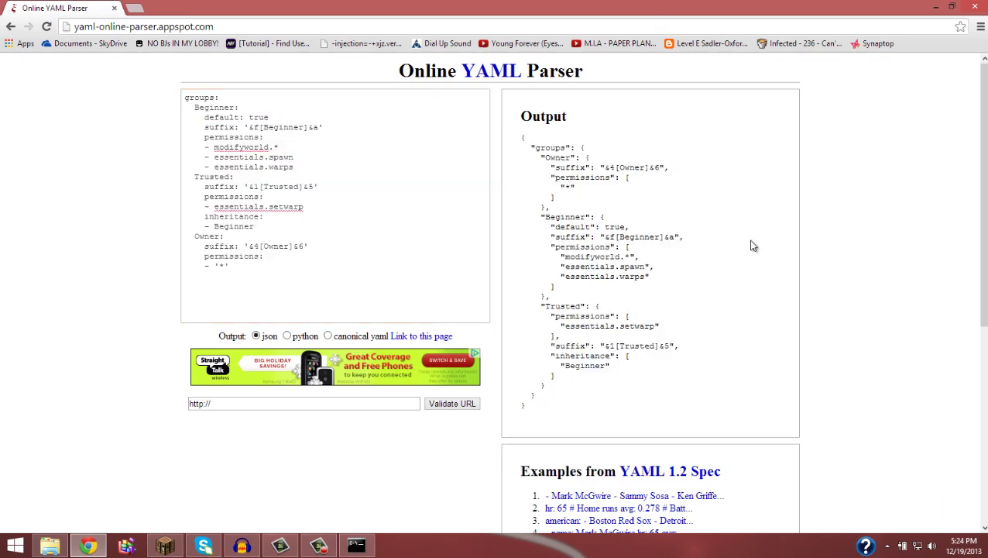
mouse_move(431, 478)
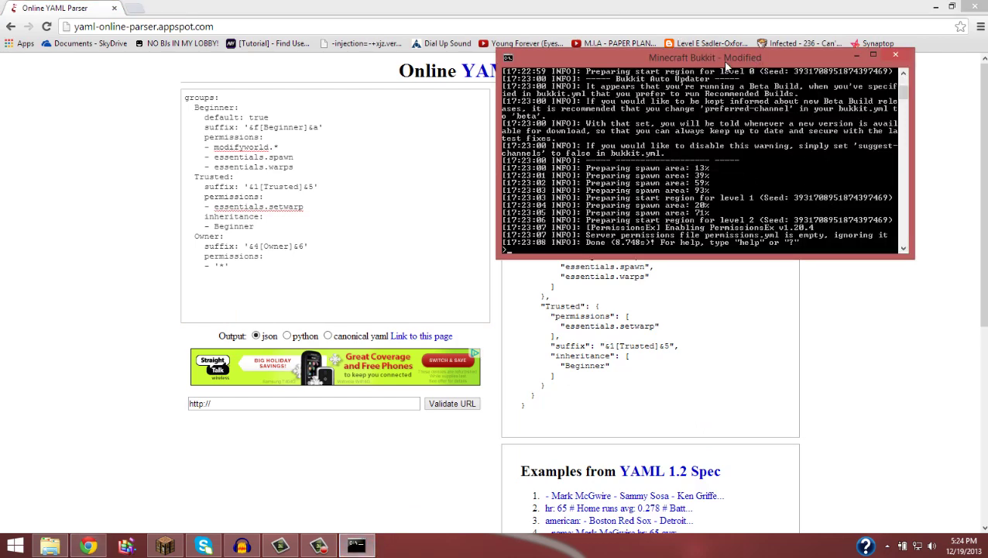
left_click_drag(705, 58, 593, 101)
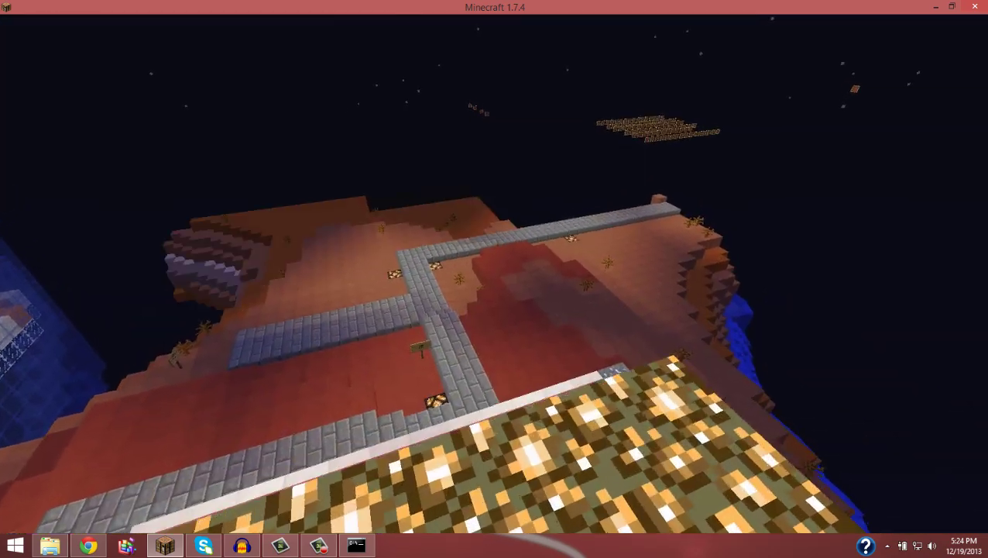
mouse_move(494, 279)
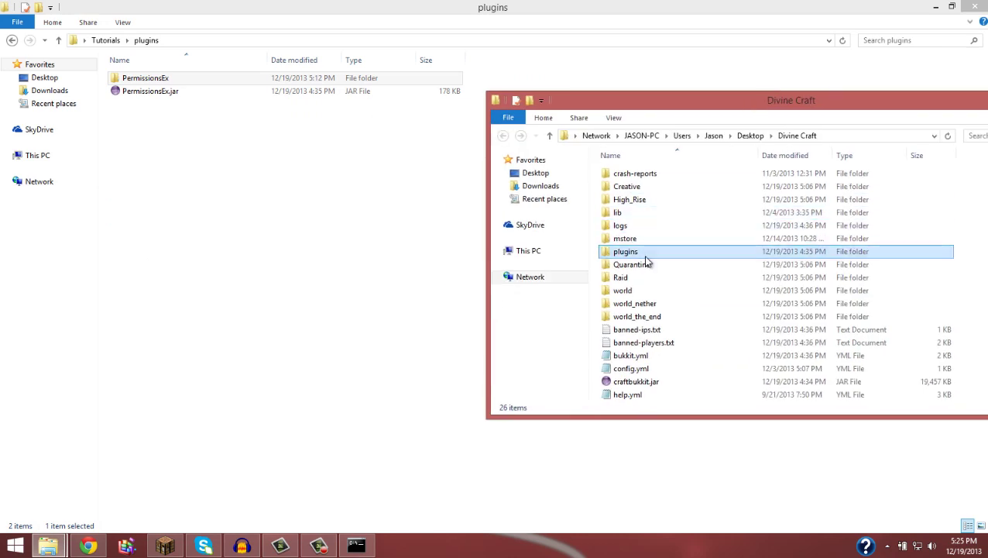
Step: Copy the Essentials jars from Divine Craft's plugins and open Essentials' config.yml
double_click(623, 251)
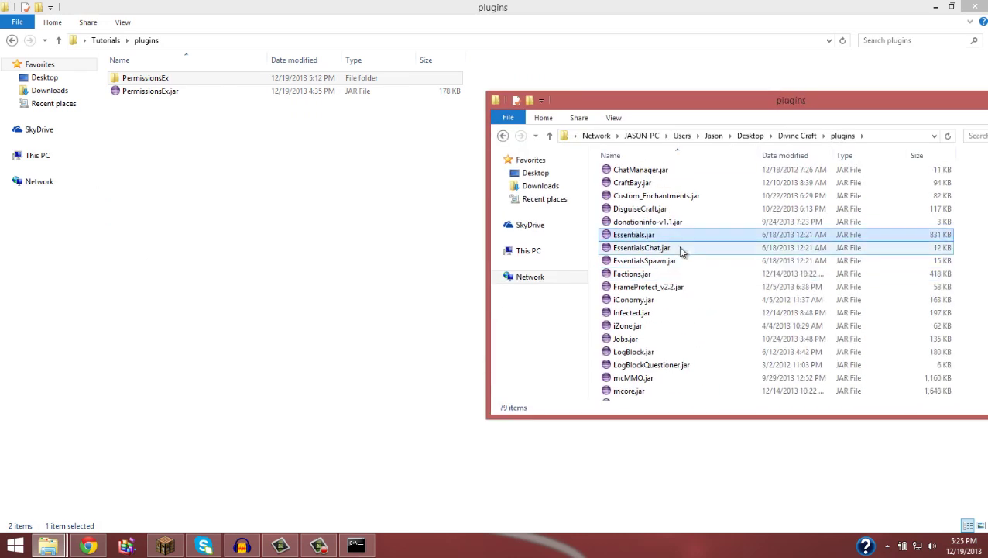
left_click(642, 261)
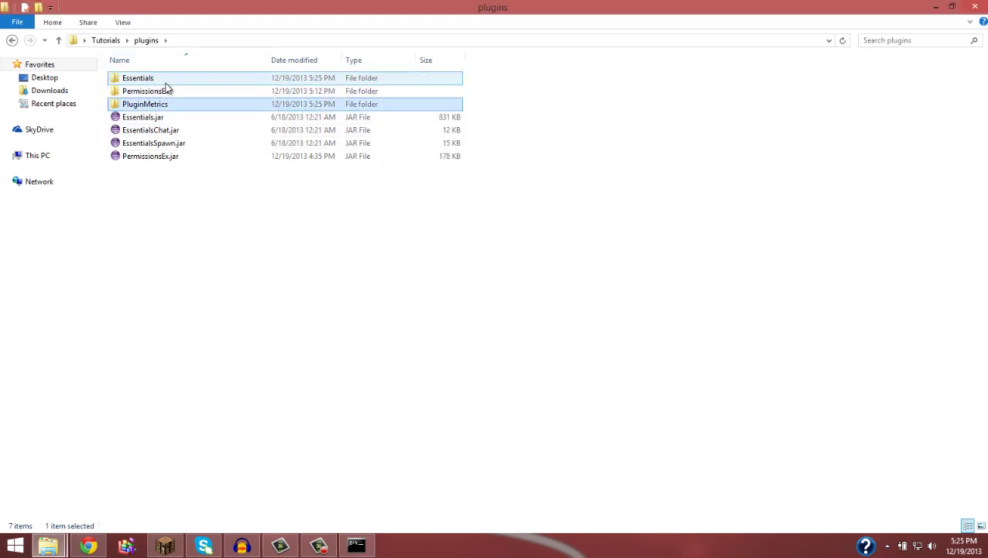
double_click(149, 78)
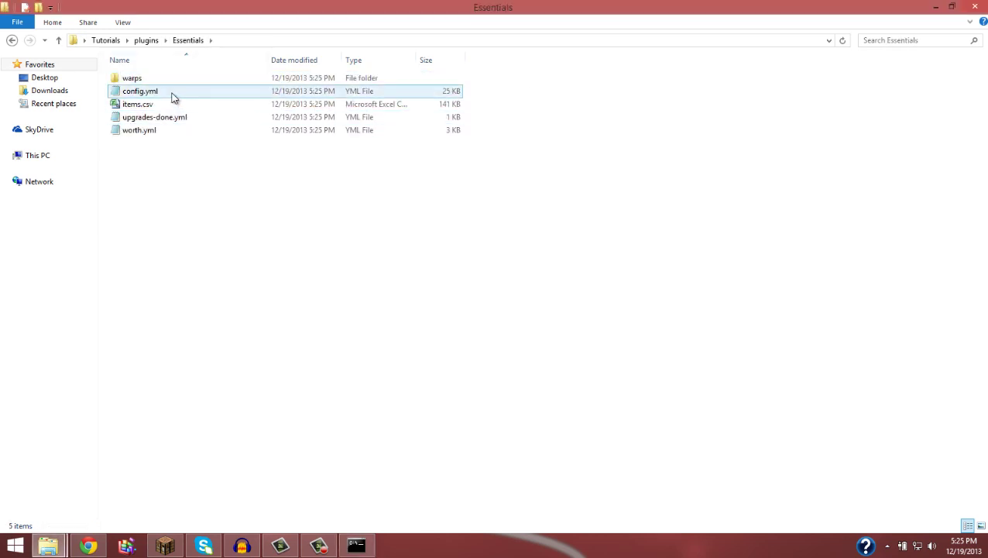
left_click(140, 91)
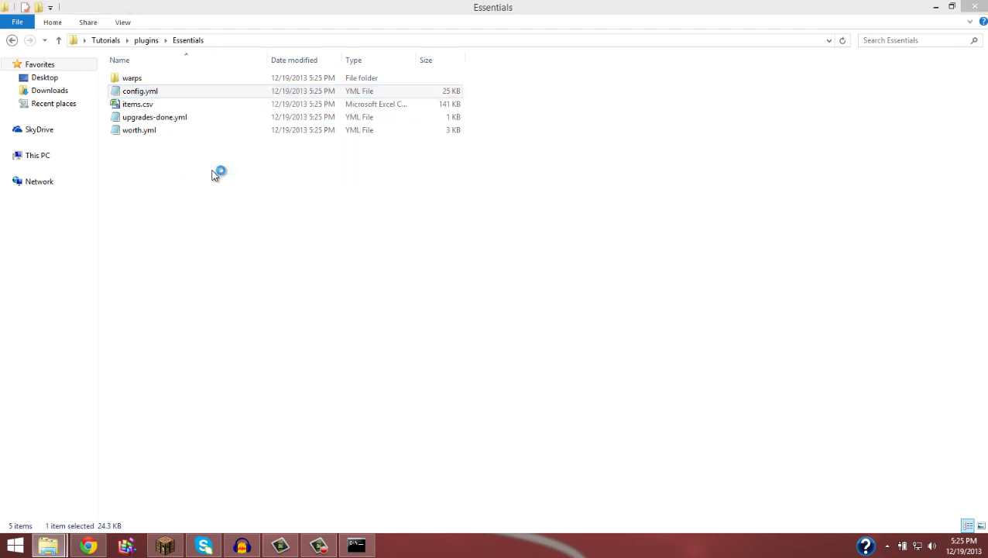
double_click(140, 90)
type("cha")
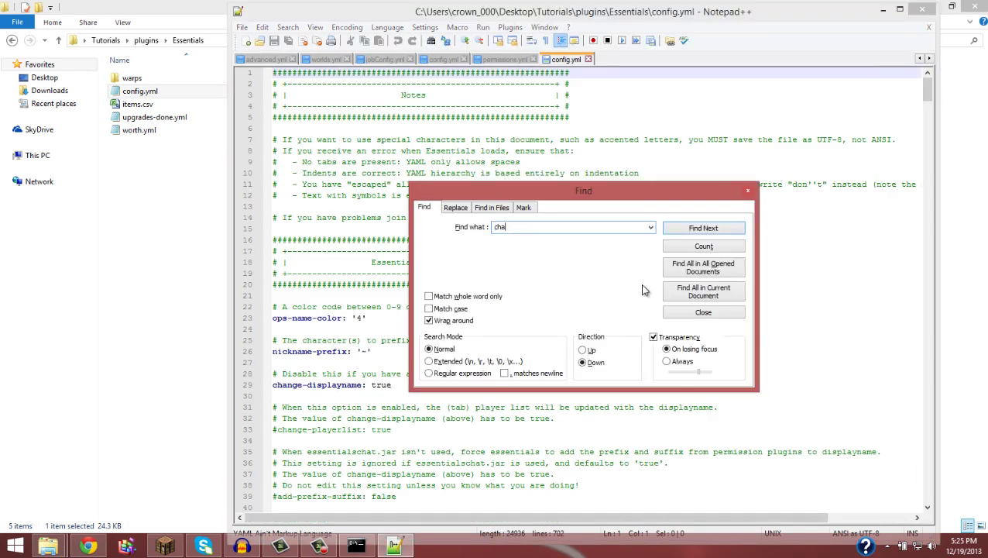
Step: Search the Essentials config for 'chat' and edit the chat format line
left_click(703, 227)
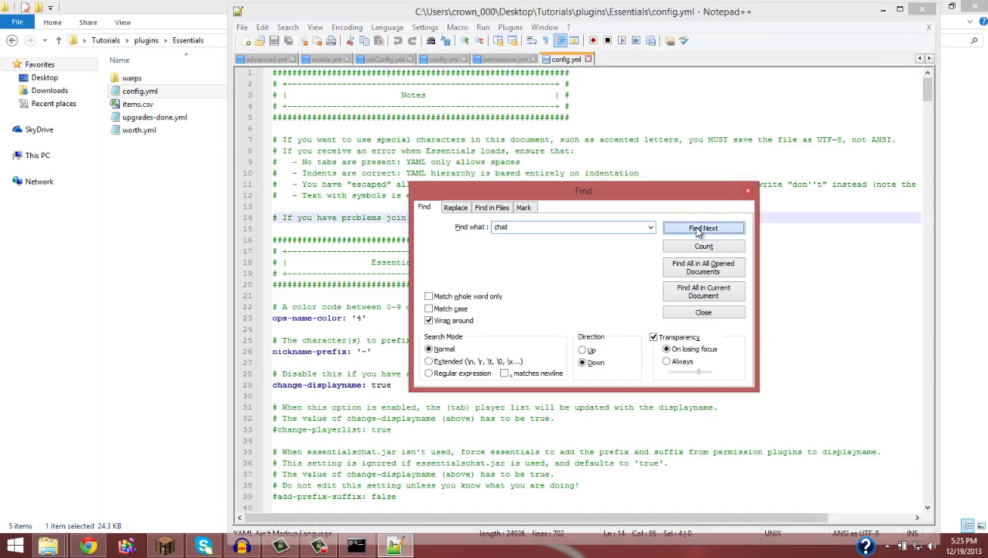
left_click(703, 227)
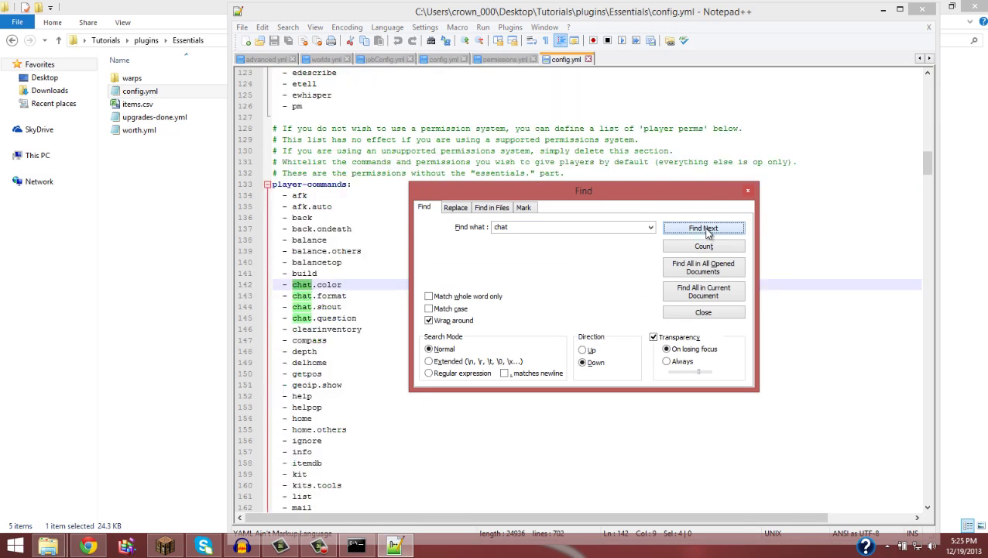
left_click(704, 228)
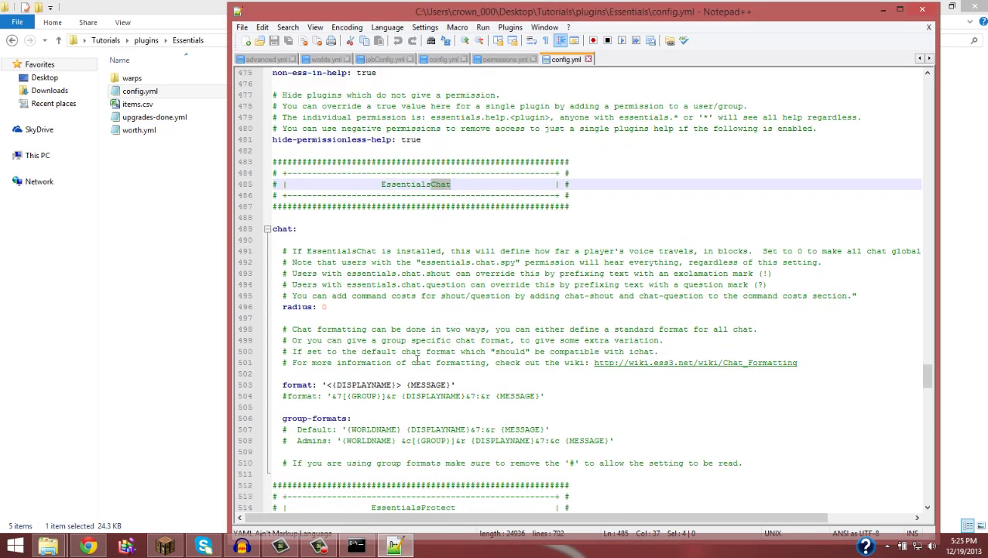
scroll("down", 3)
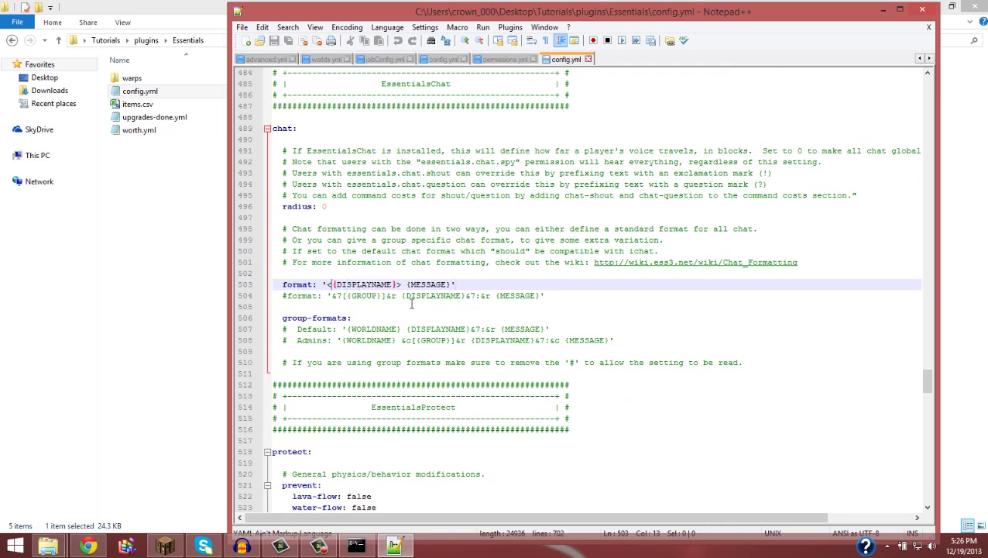
type("factio")
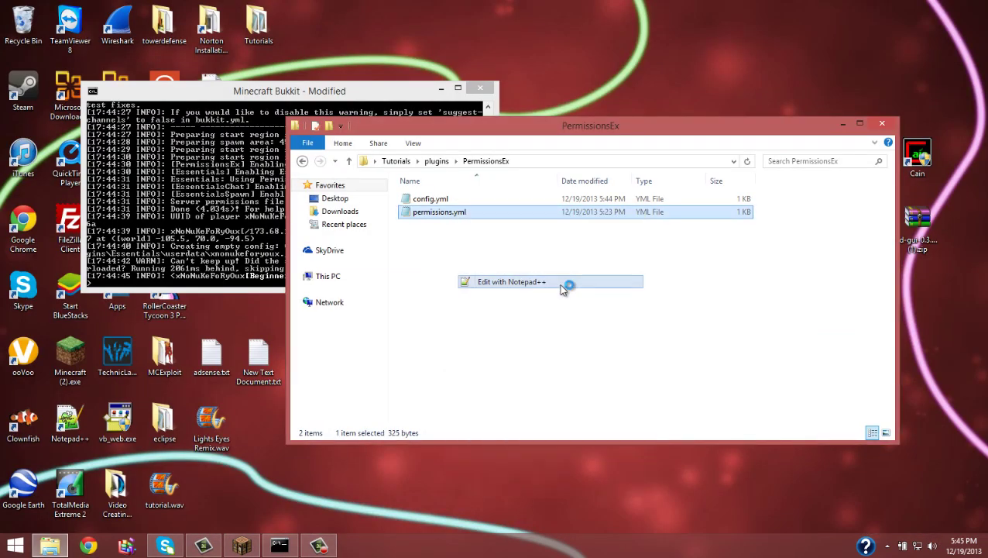
Step: Open permissions.yml in Notepad++ from File Explorer and save the revised file
left_click(509, 281)
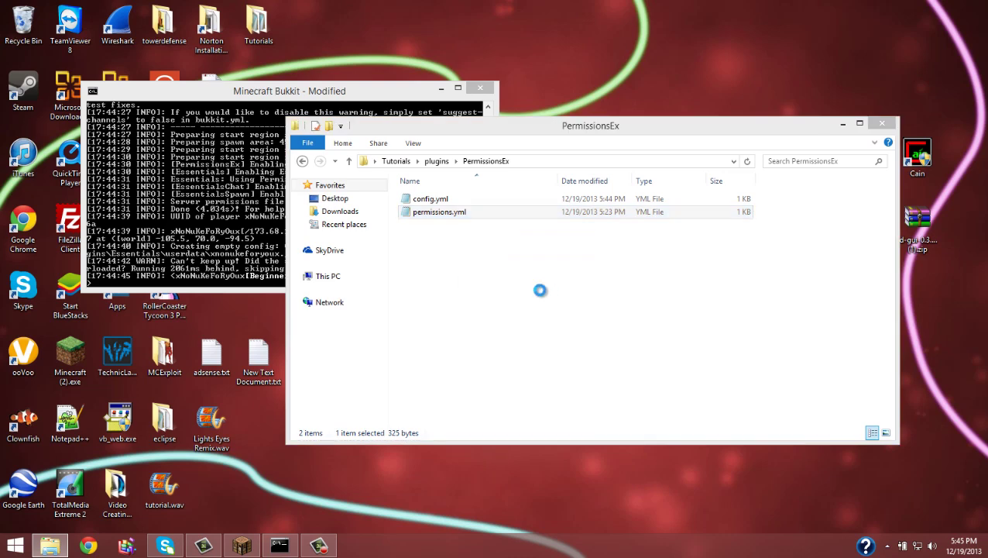
double_click(440, 211)
type("pw")
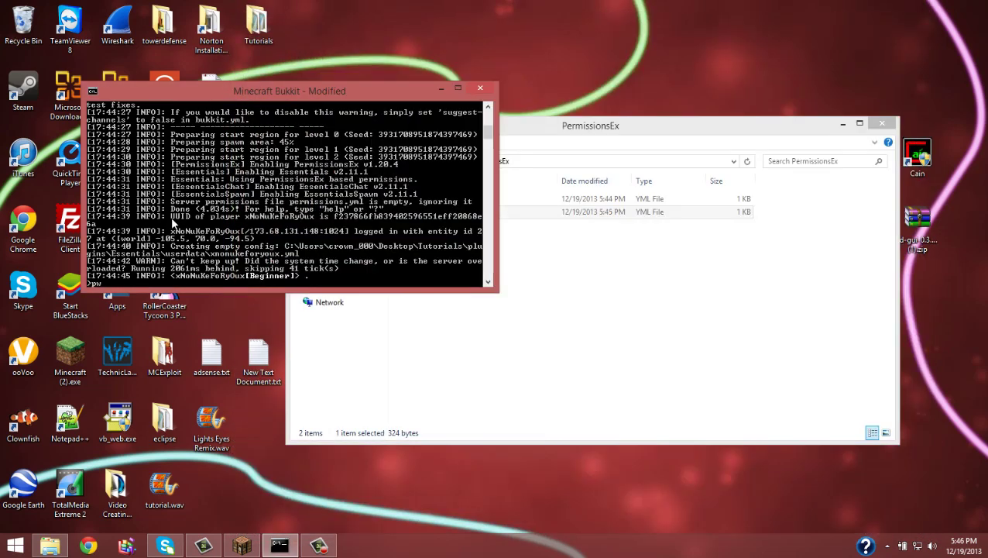
Step: Run 'pex reload' in the server console, then check chat for the [Beginner] tag
type("pex reload")
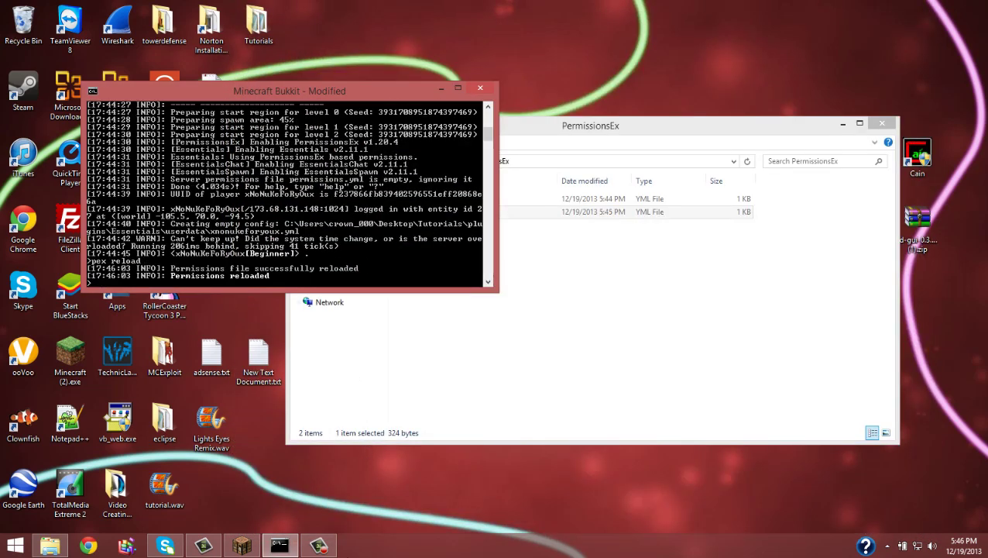
left_click(241, 543)
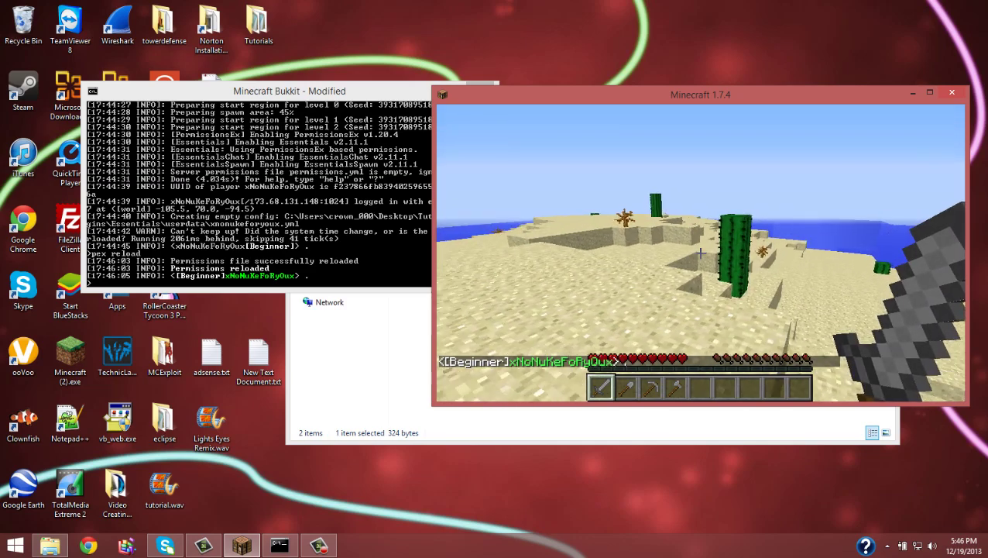
mouse_move(699, 253)
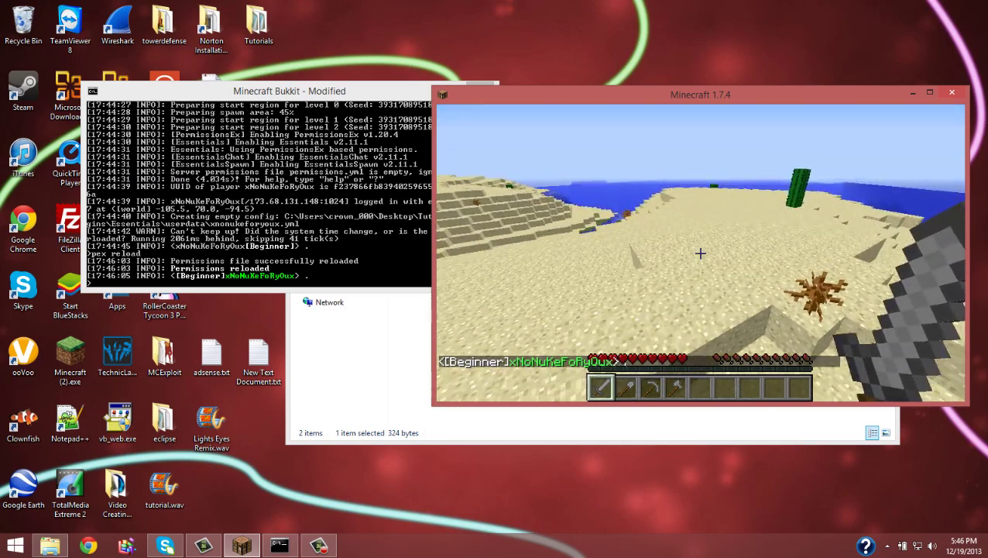